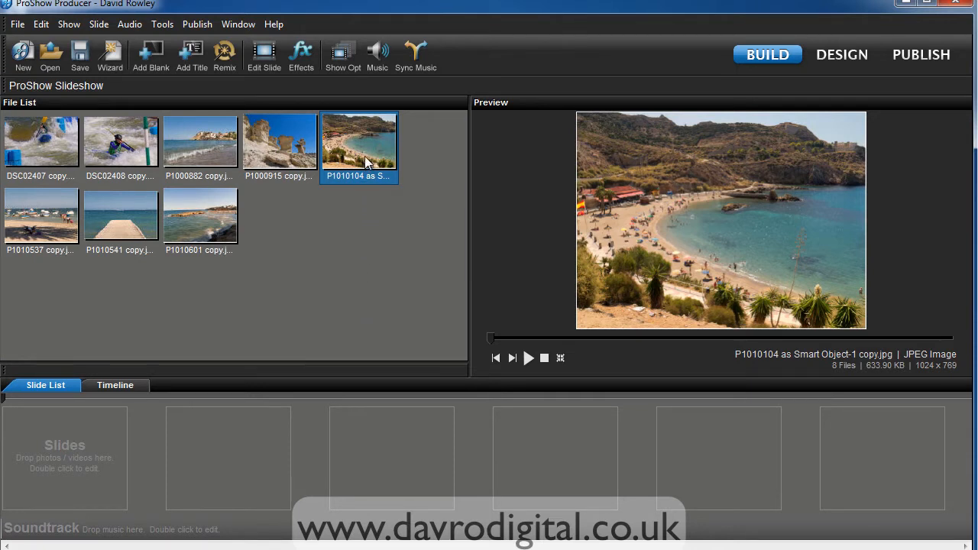
# Add the beach photo from the File List as Slide 1 and open its slide options
pyautogui.click(358, 141)
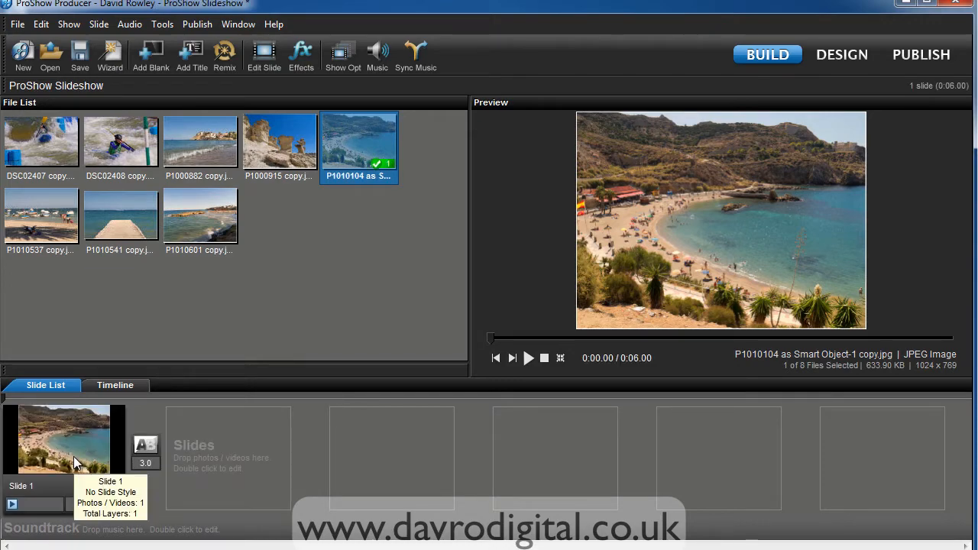
pyautogui.doubleClick(64, 440)
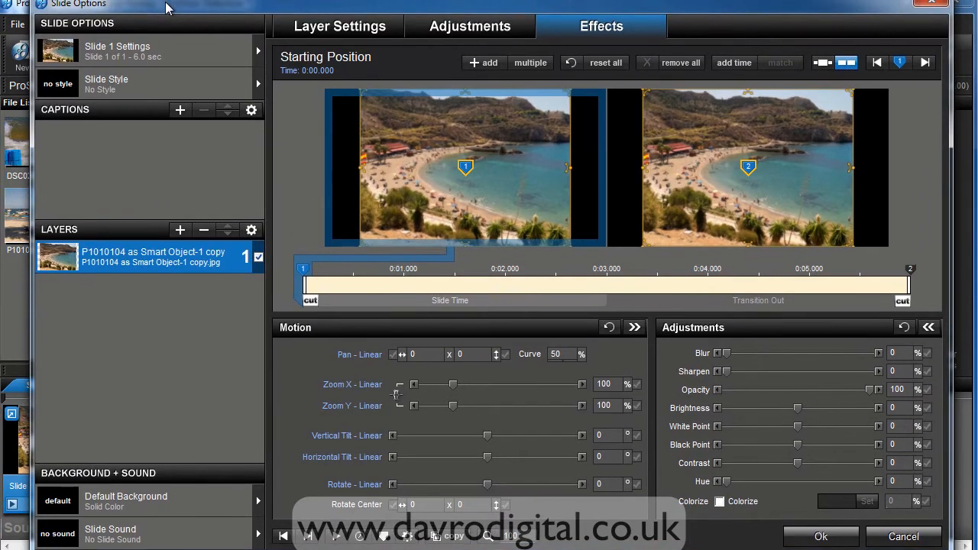
pyautogui.moveTo(197, 81)
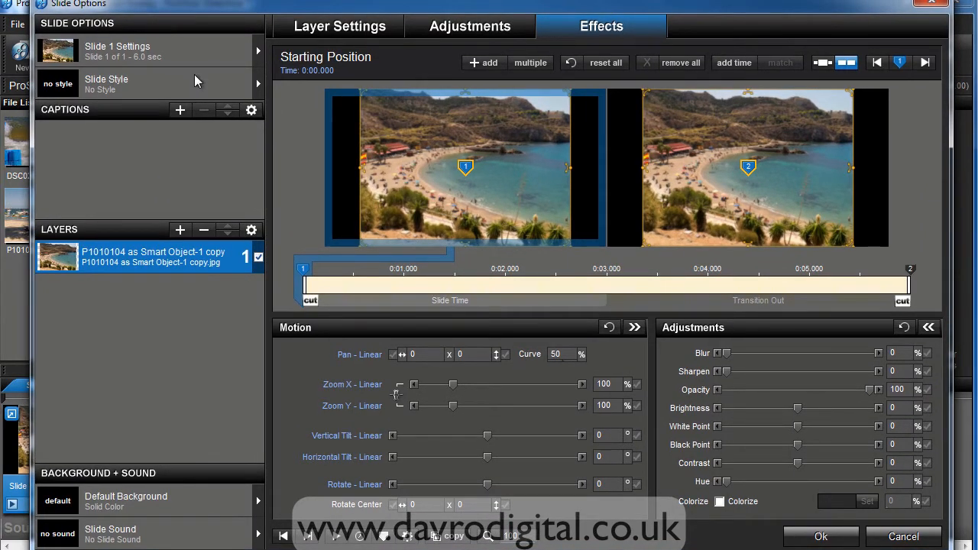
pyautogui.moveTo(401, 204)
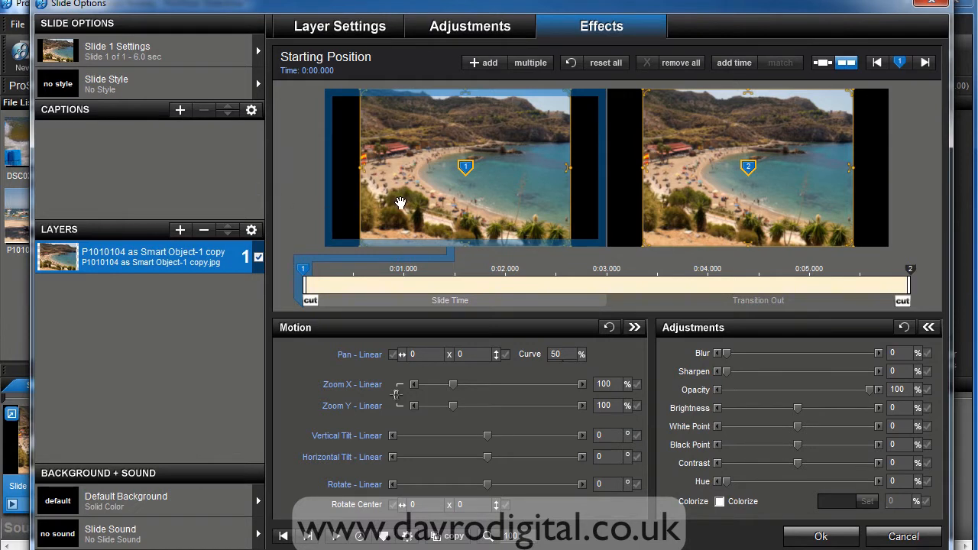
pyautogui.moveTo(456, 208)
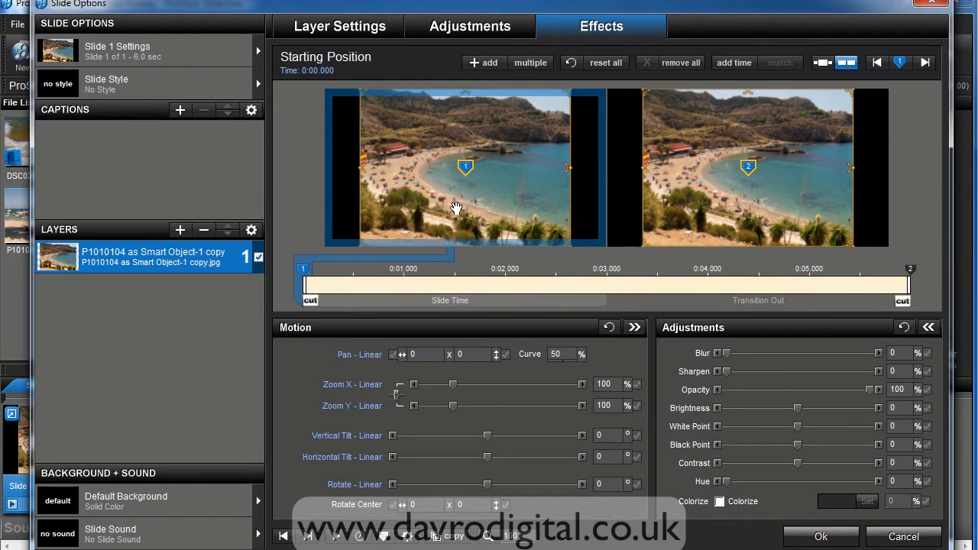
pyautogui.moveTo(460, 211)
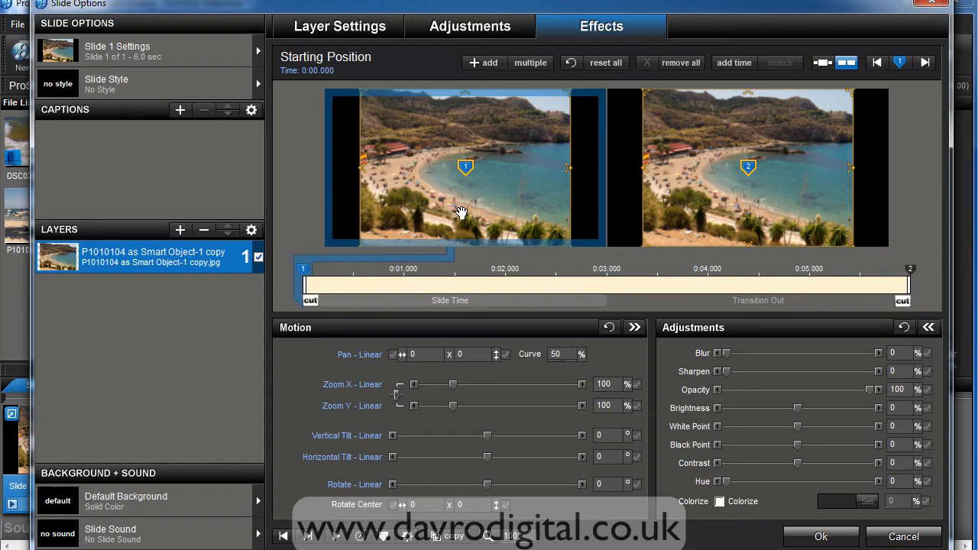
pyautogui.moveTo(462, 190)
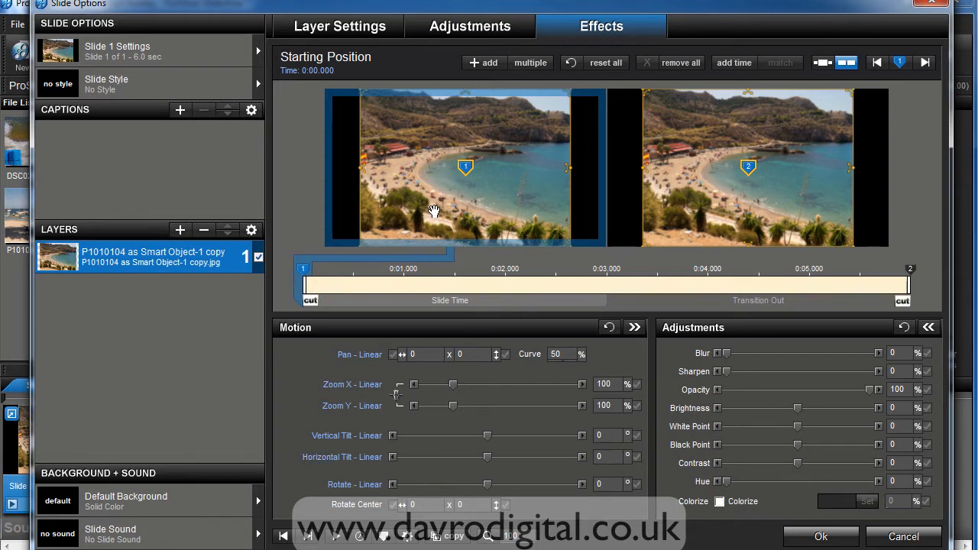
pyautogui.moveTo(453, 203)
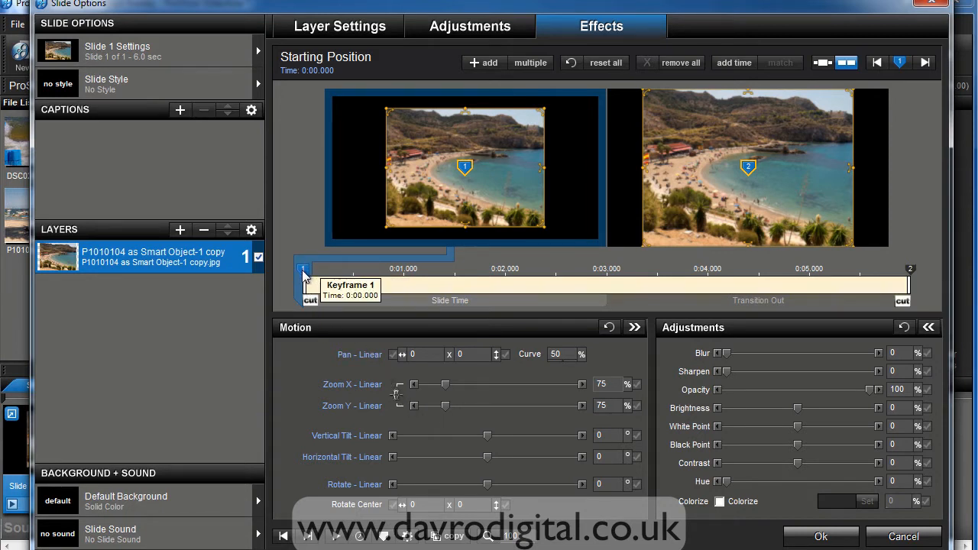
# Copy the starting keyframe to the end so the ending position also shows the photo at 75%
pyautogui.rightClick(305, 275)
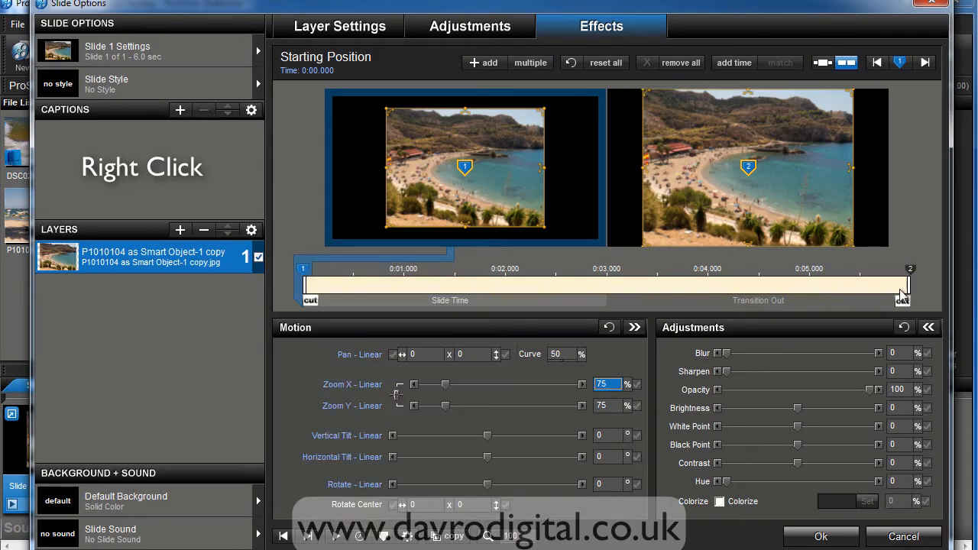
pyautogui.click(909, 269)
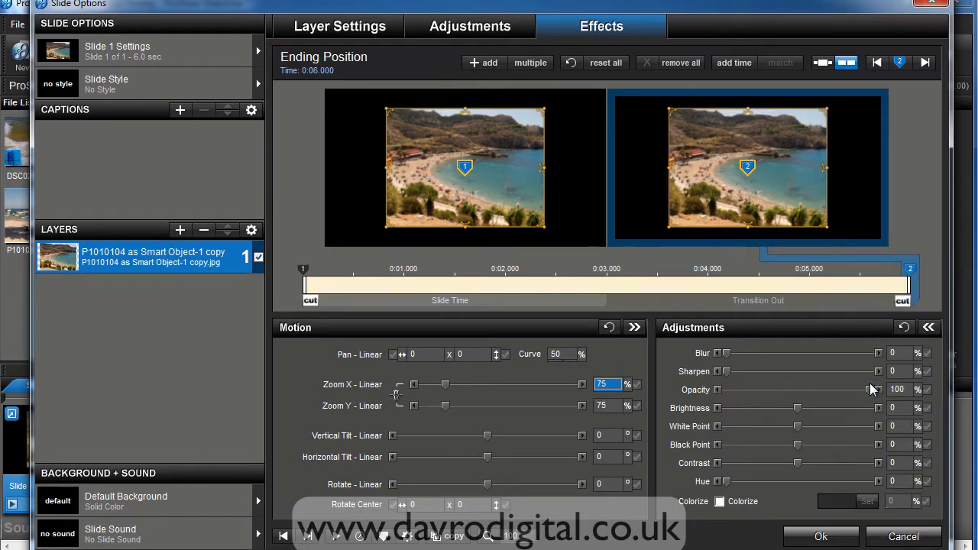
pyautogui.moveTo(789, 205)
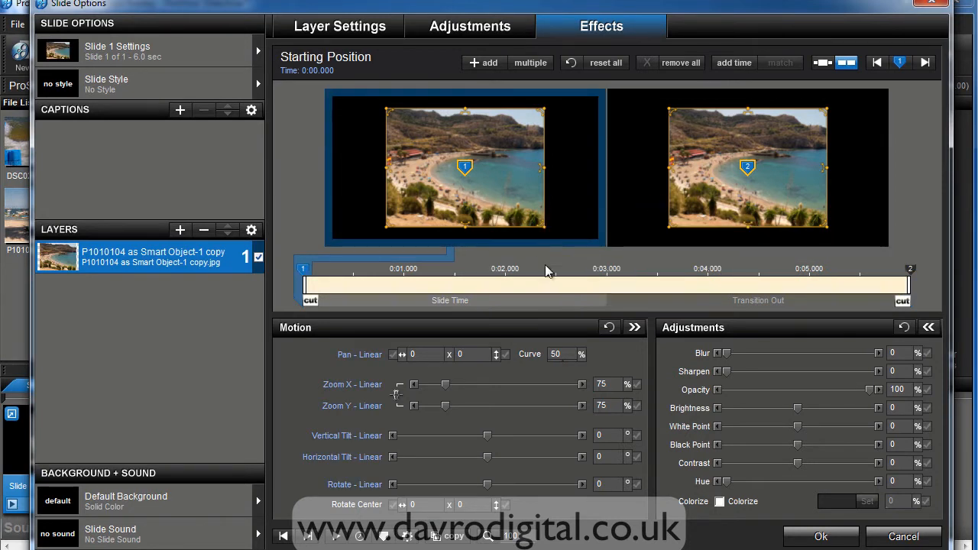
pyautogui.moveTo(375, 298)
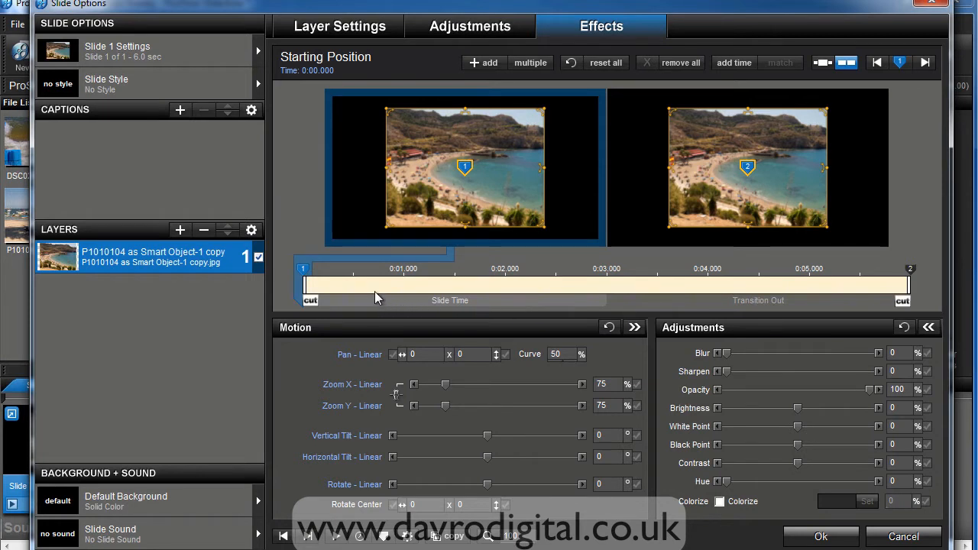
pyautogui.moveTo(608, 288)
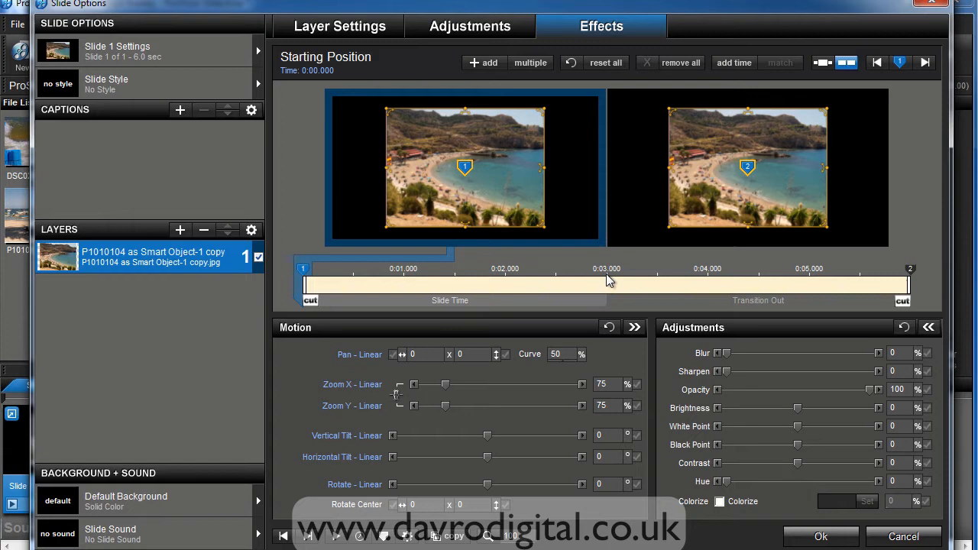
pyautogui.moveTo(457, 384)
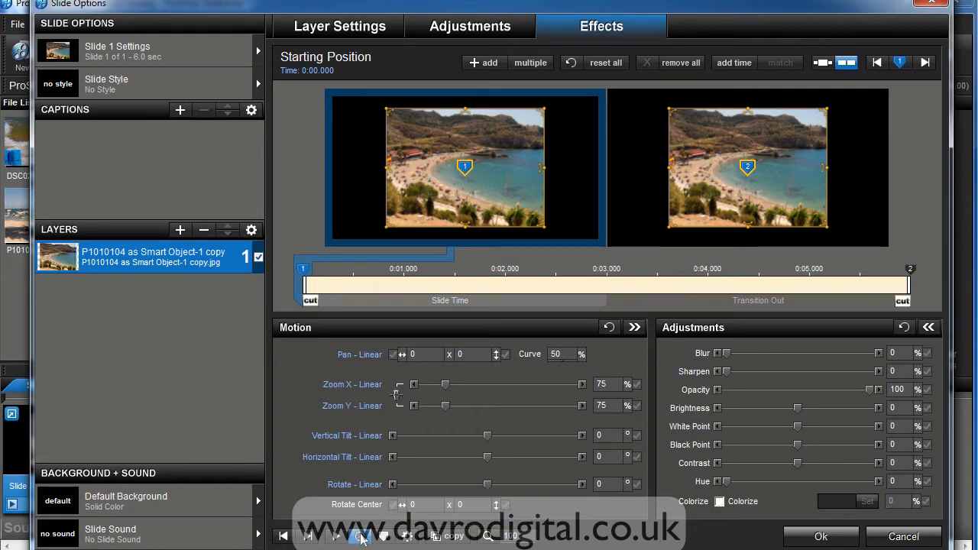
# Set the slide time to 8 seconds in Set Slide Times, giving an 11-second slide
pyautogui.click(360, 535)
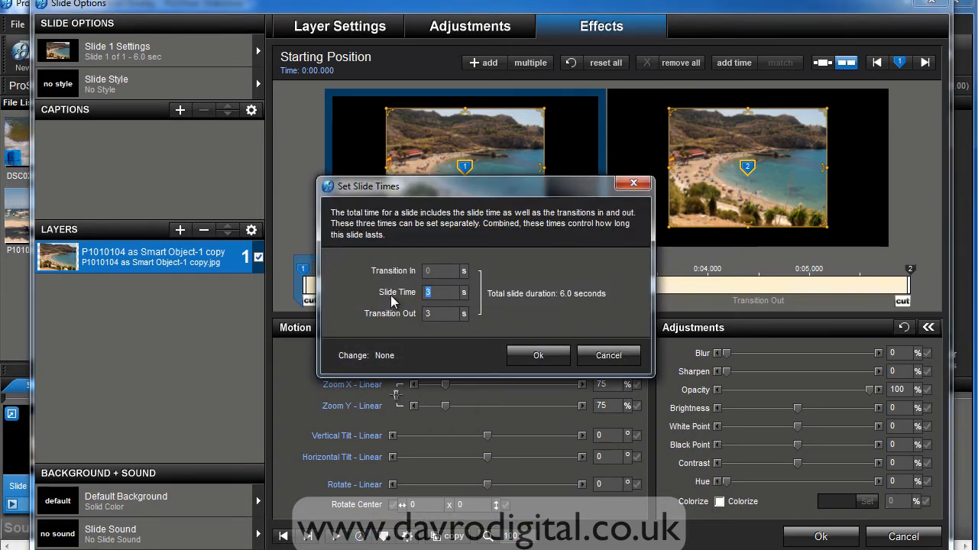
pyautogui.moveTo(416, 306)
pyautogui.write('8')
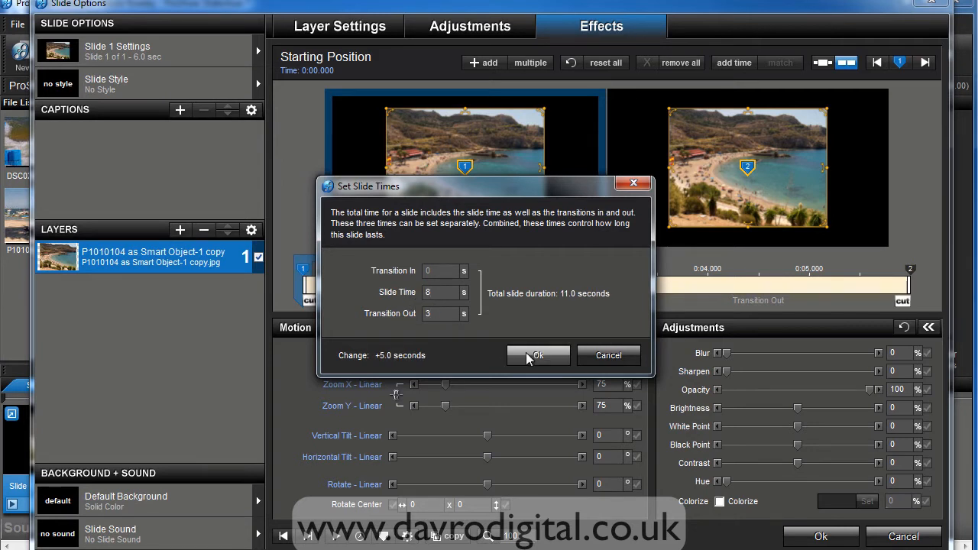
pyautogui.click(535, 355)
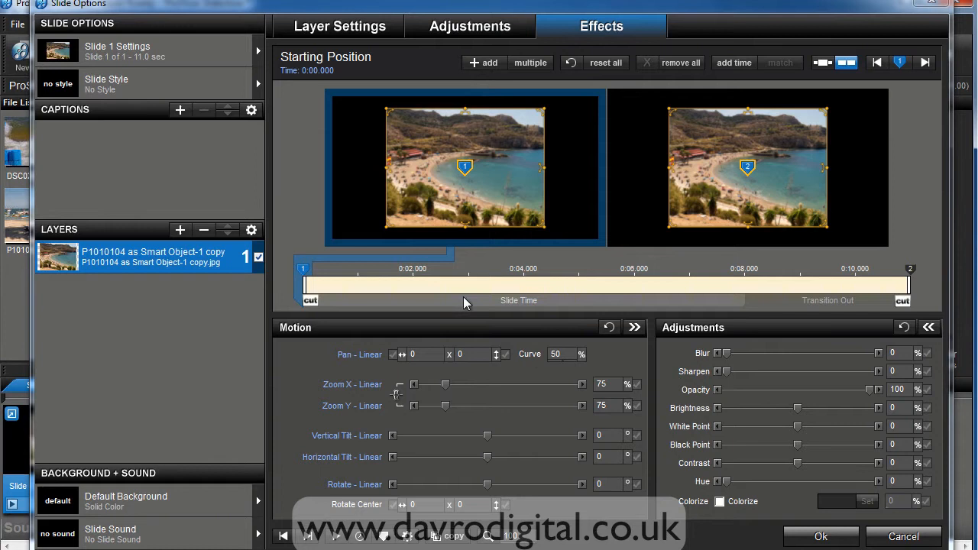
pyautogui.moveTo(538, 303)
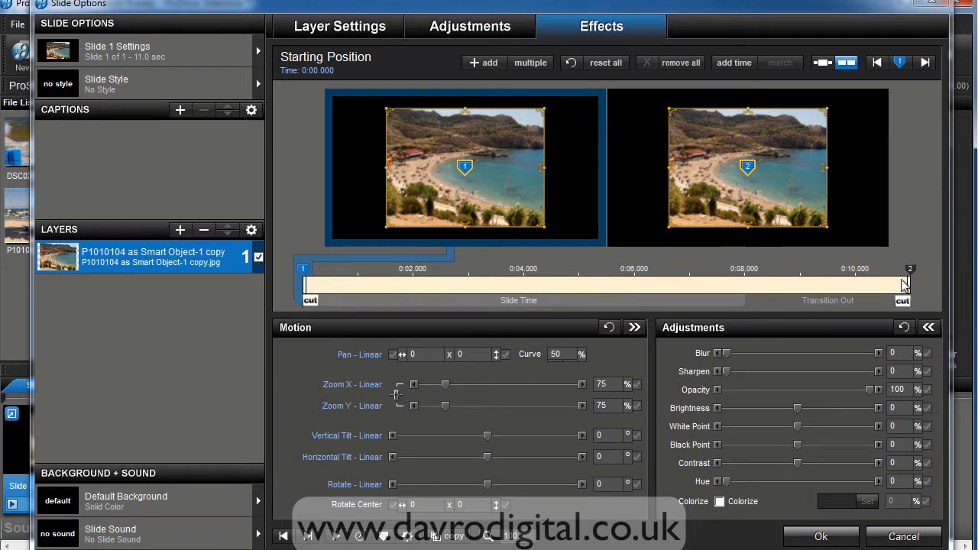
# Drag the ending keyframe back along the timeline to about 0:03.03
pyautogui.click(911, 269)
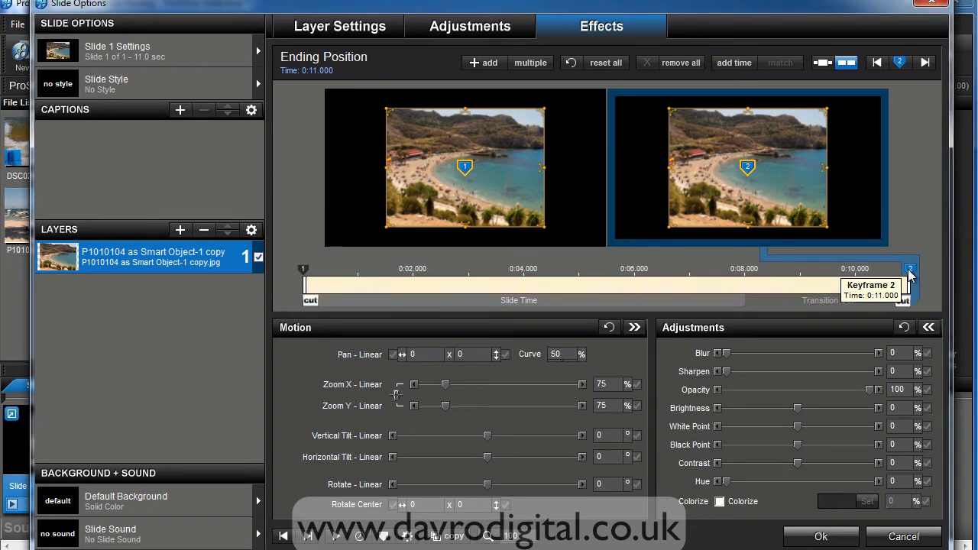
pyautogui.moveTo(909, 269); pyautogui.dragTo(628, 269)
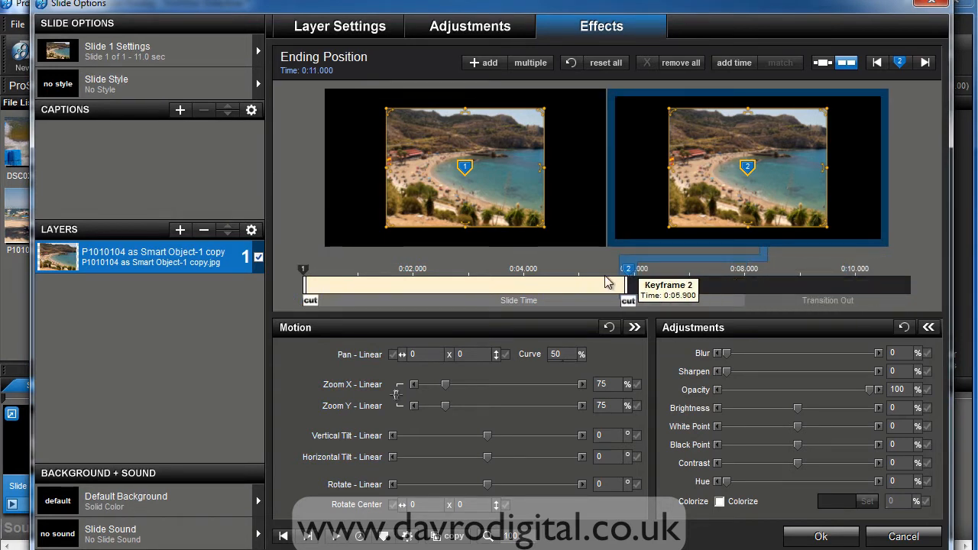
pyautogui.moveTo(626, 269); pyautogui.dragTo(477, 269)
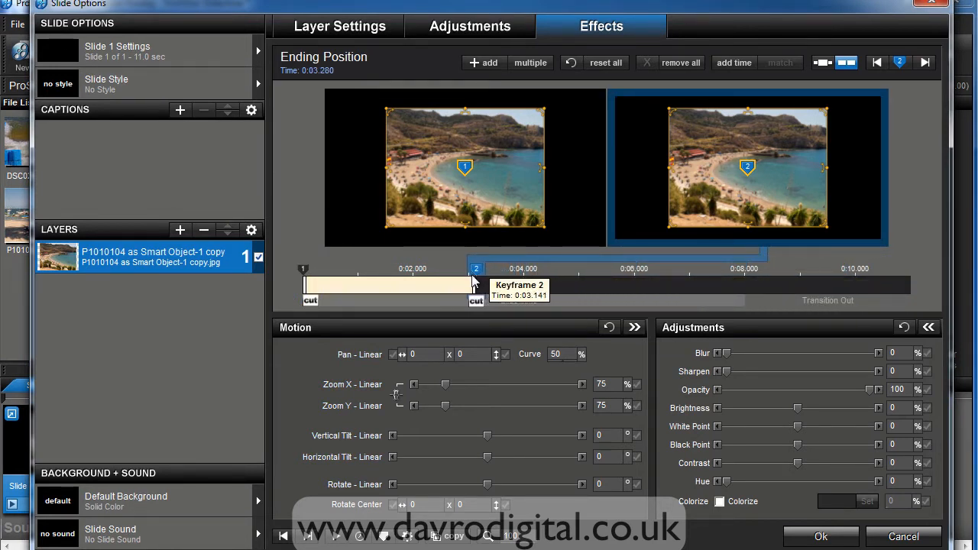
pyautogui.moveTo(477, 269); pyautogui.dragTo(468, 269)
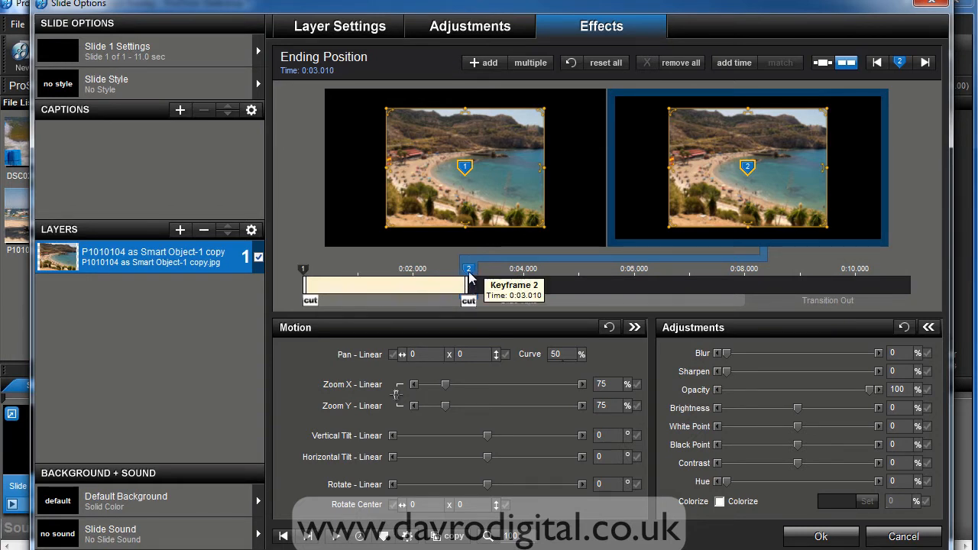
pyautogui.moveTo(467, 269); pyautogui.dragTo(468, 269)
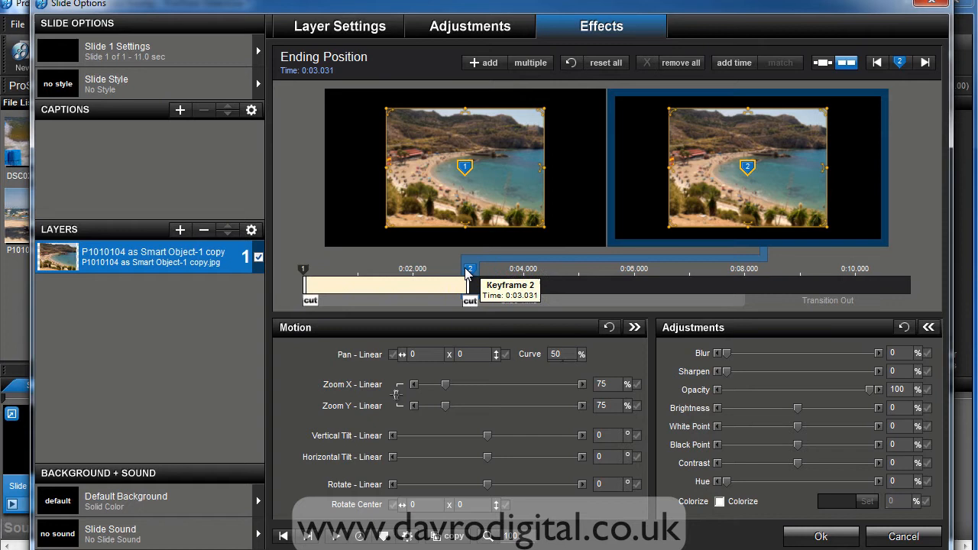
pyautogui.moveTo(578, 298)
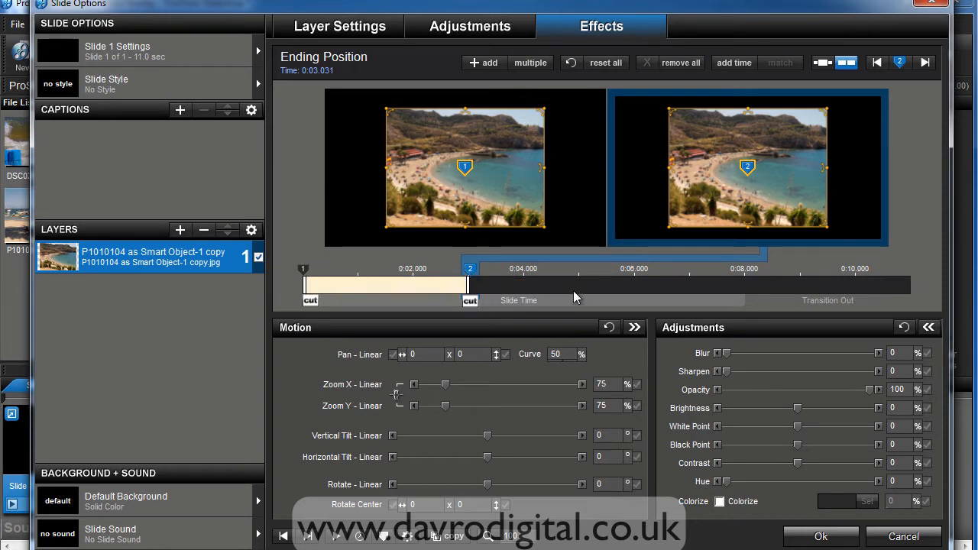
pyautogui.moveTo(579, 281)
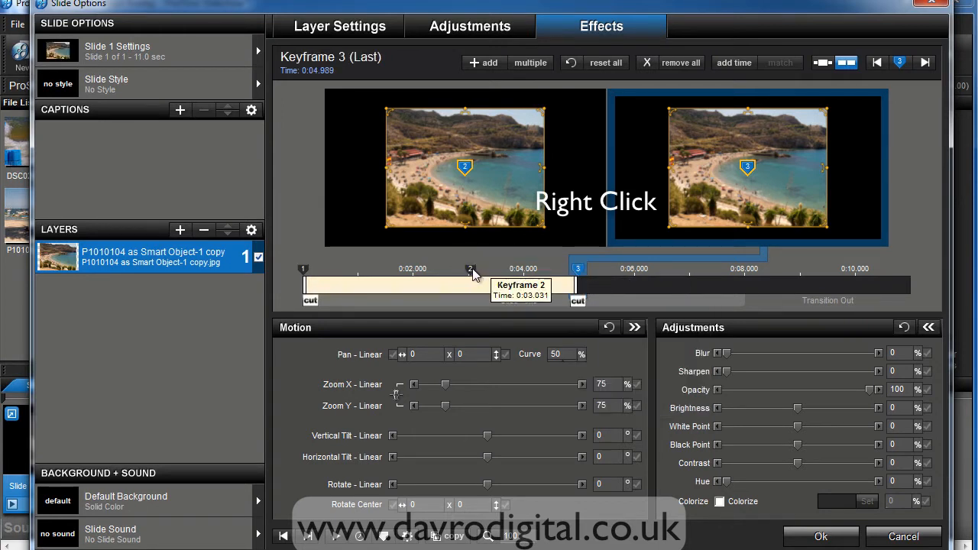
# Set the photo's horizontal tilt to 180 at the third keyframe so it flips over
pyautogui.click(471, 269)
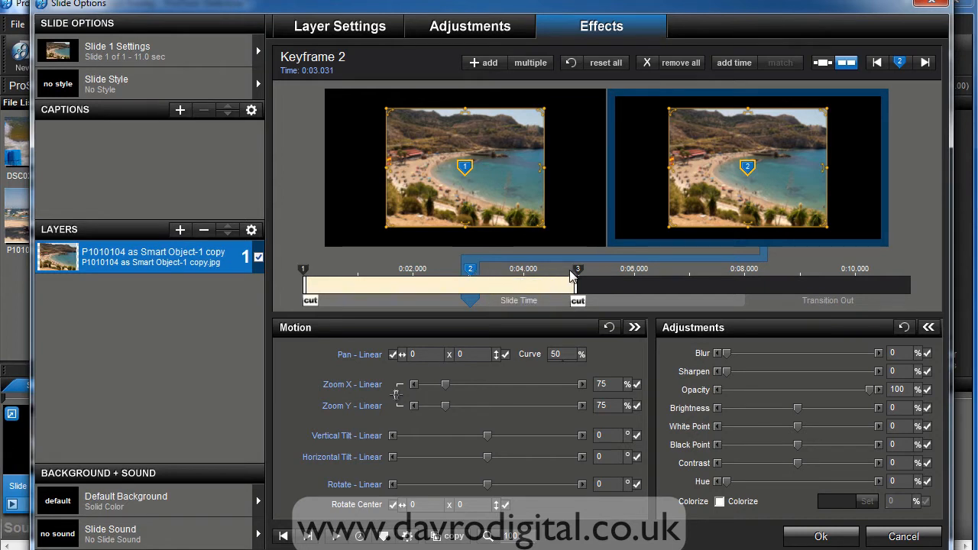
pyautogui.click(578, 269)
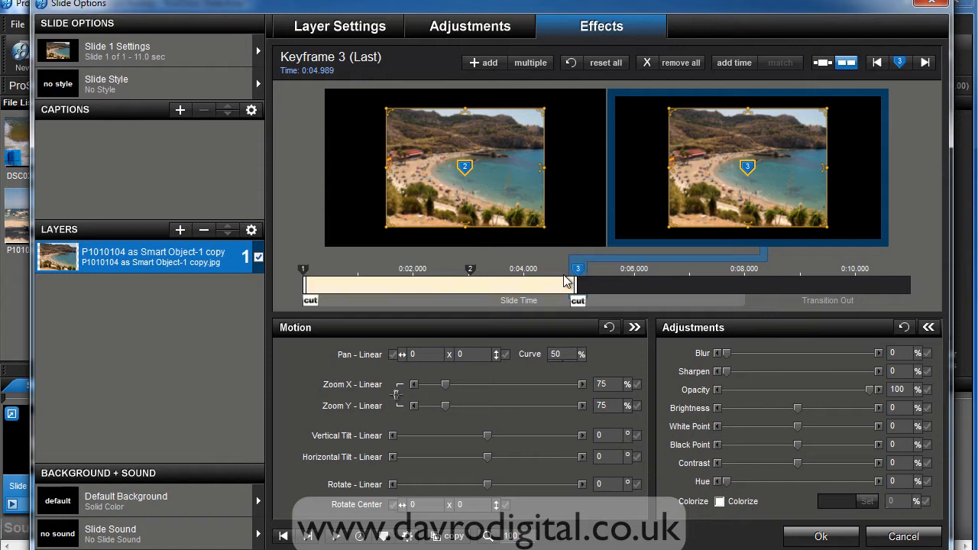
pyautogui.moveTo(343, 457)
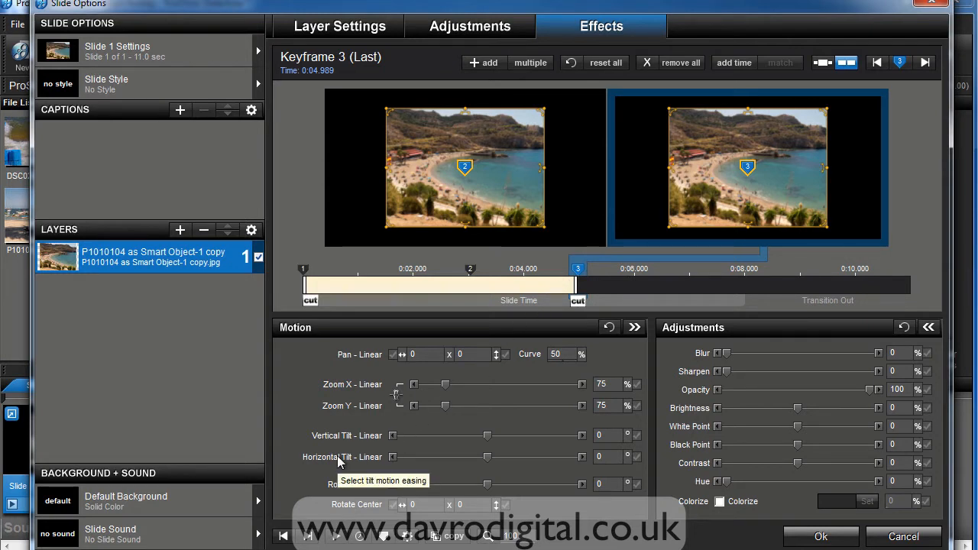
pyautogui.click(599, 456)
pyautogui.write('1')
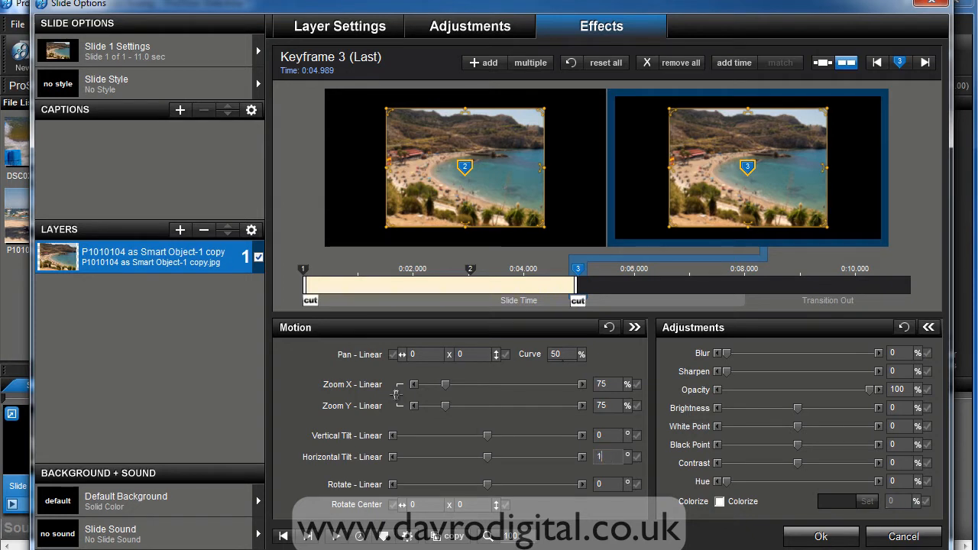
pyautogui.moveTo(486, 457); pyautogui.dragTo(532, 457)
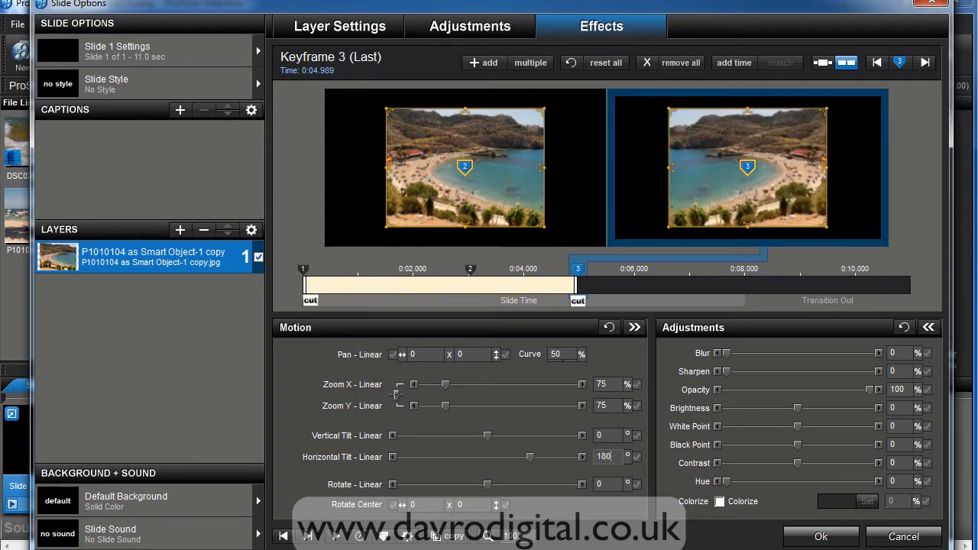
pyautogui.moveTo(425, 320)
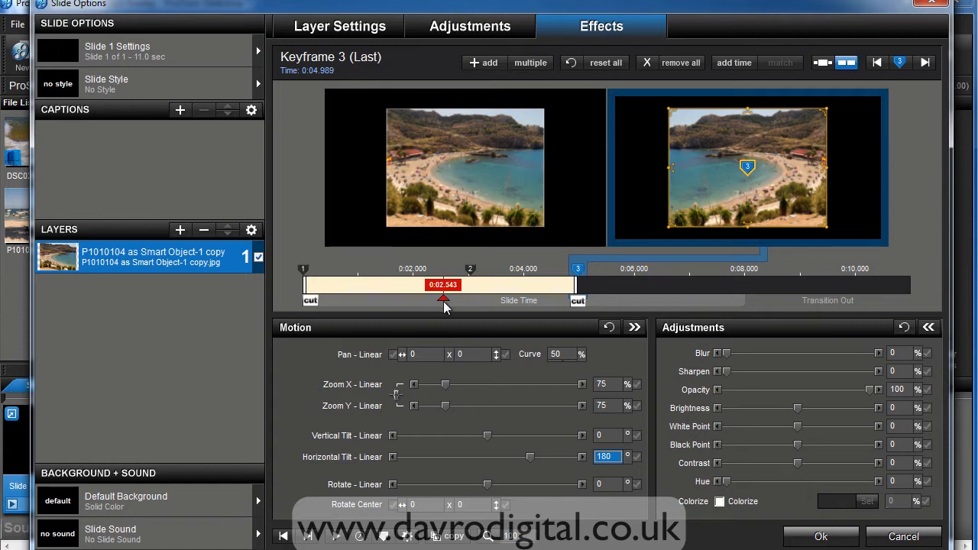
# Move the second keyframe later to about 0:03.1 on the timeline
pyautogui.moveTo(443, 296); pyautogui.dragTo(467, 297)
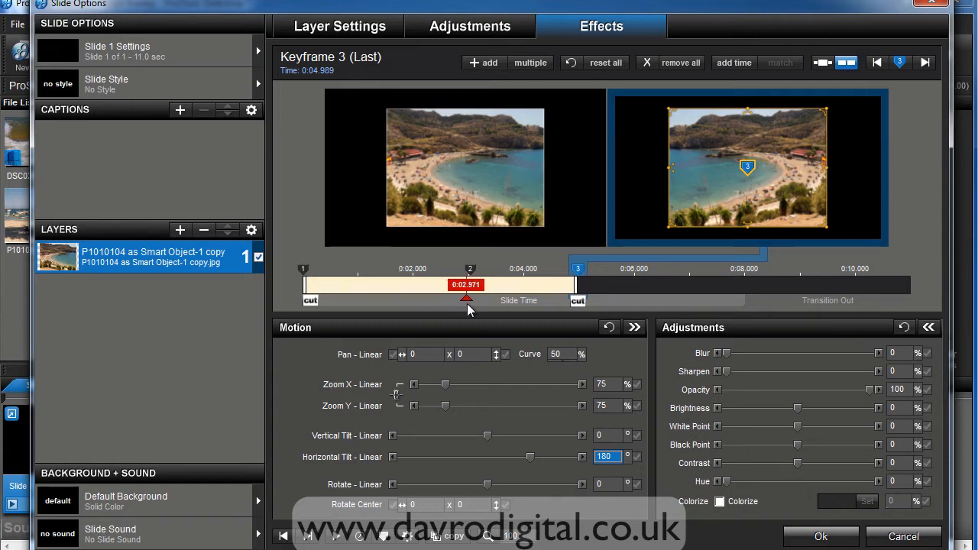
pyautogui.moveTo(466, 298); pyautogui.dragTo(475, 298)
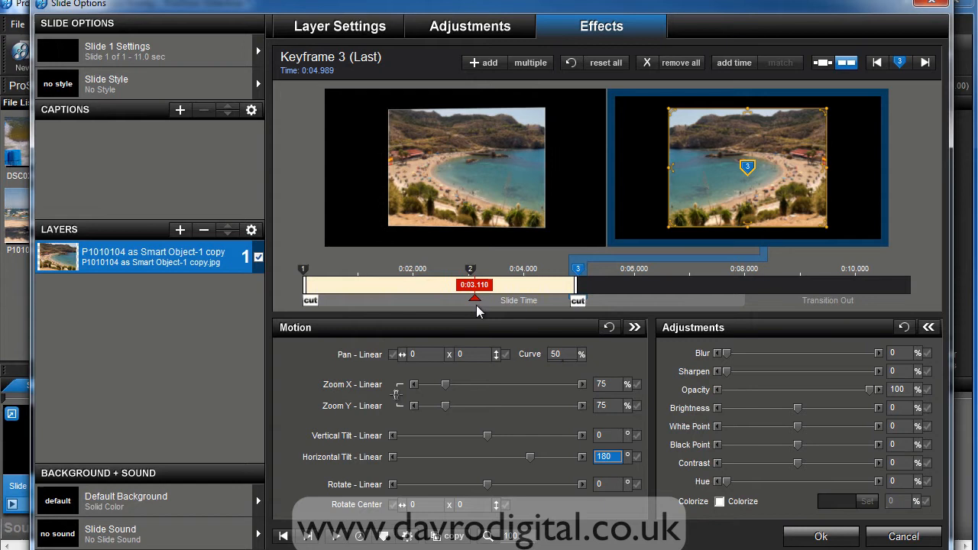
pyautogui.moveTo(474, 296); pyautogui.dragTo(518, 297)
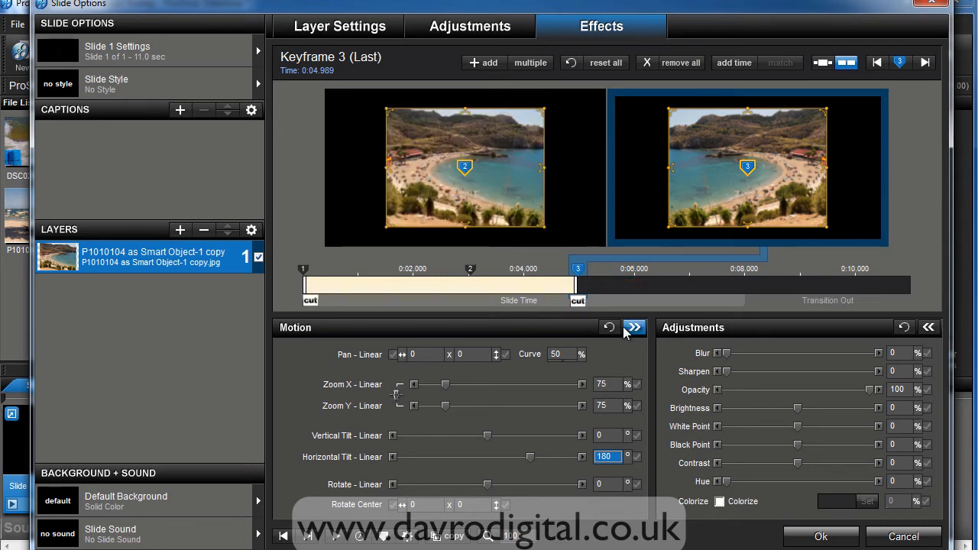
pyautogui.moveTo(889, 287)
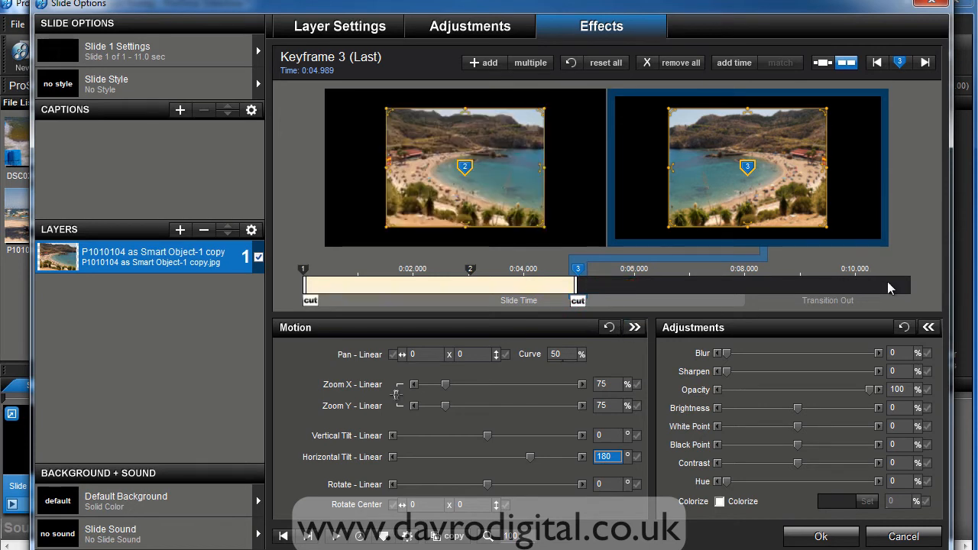
# Add Keyframe 4 at the slide's end, around 0:10.988, keeping the 180 tilt
pyautogui.rightClick(890, 287)
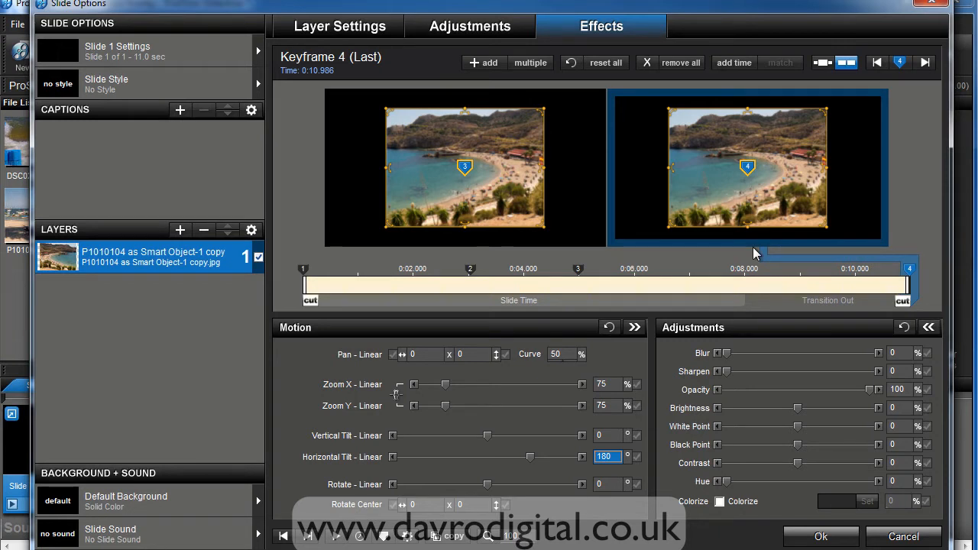
pyautogui.moveTo(533, 269)
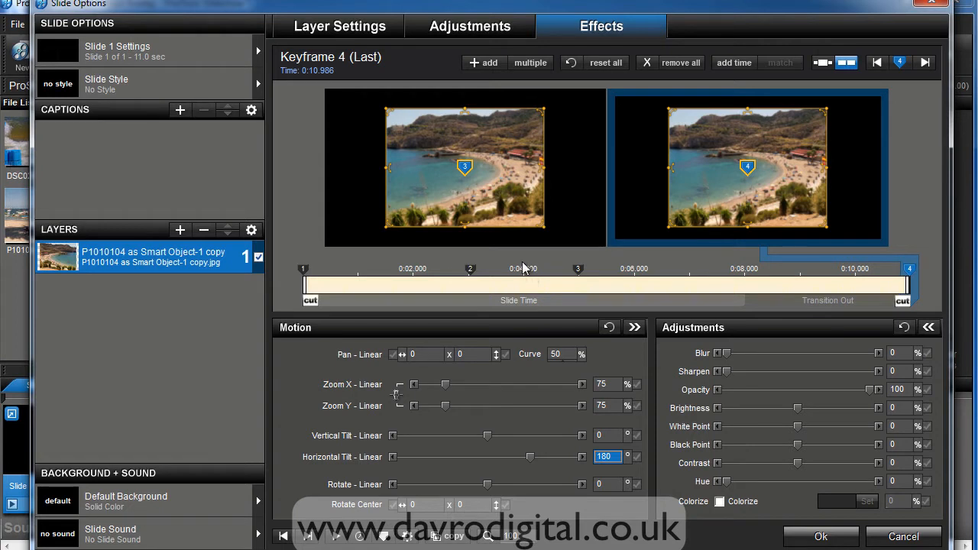
pyautogui.moveTo(526, 284)
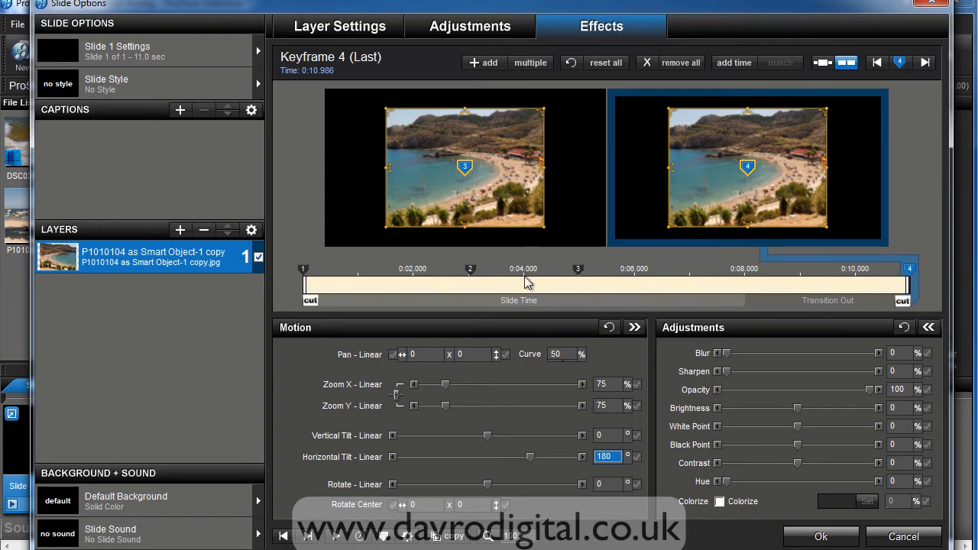
# Insert a keyframe at about 0:04.007 where the photo is tilted 90° edge-on
pyautogui.click(523, 269)
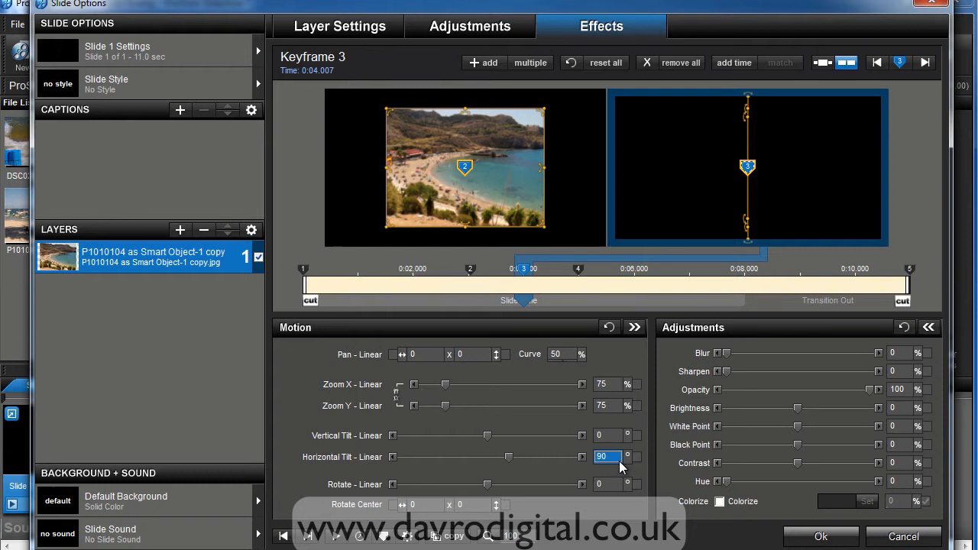
pyautogui.moveTo(620, 457)
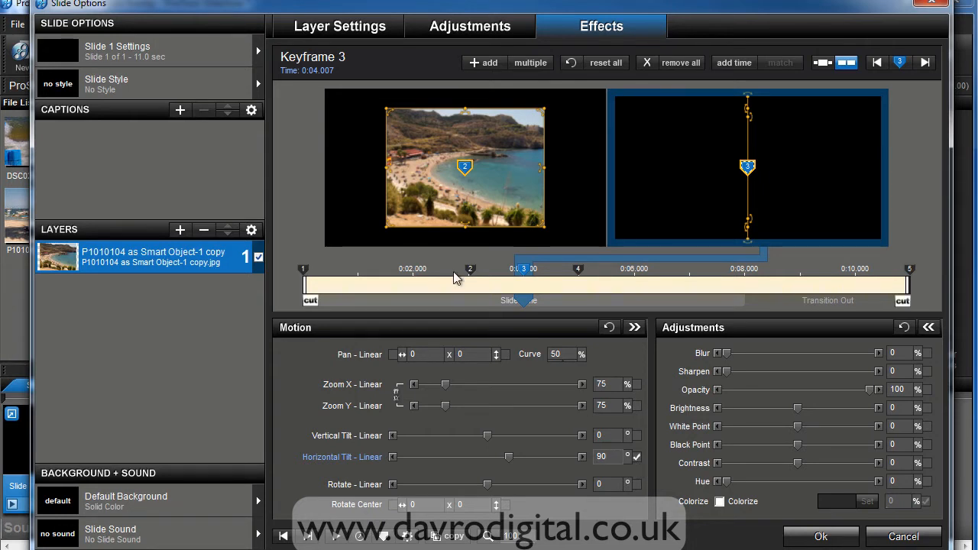
pyautogui.click(470, 269)
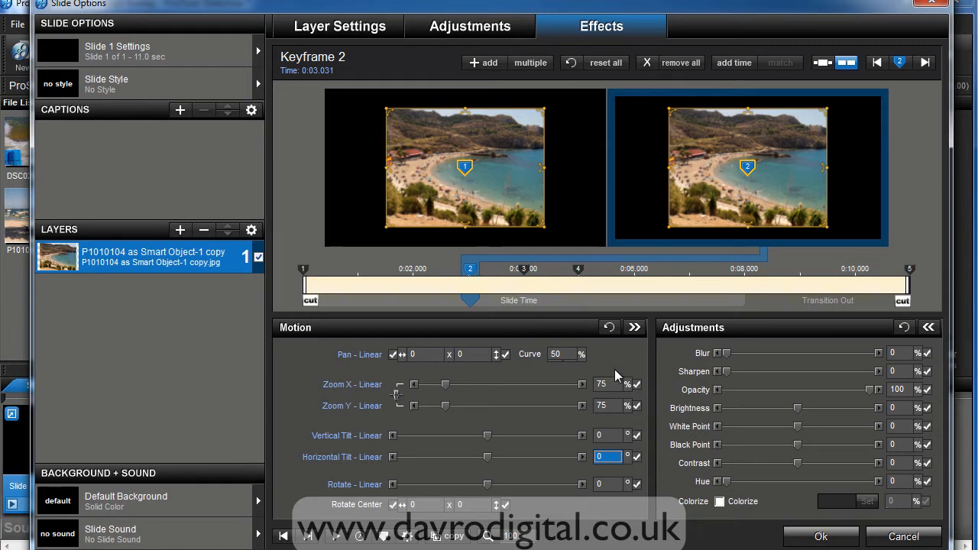
pyautogui.moveTo(578, 269)
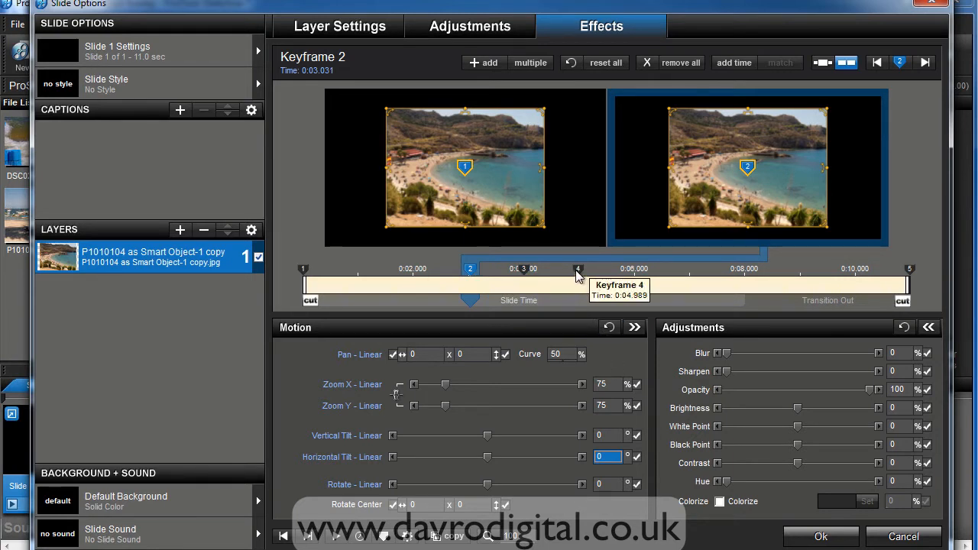
pyautogui.moveTo(558, 297)
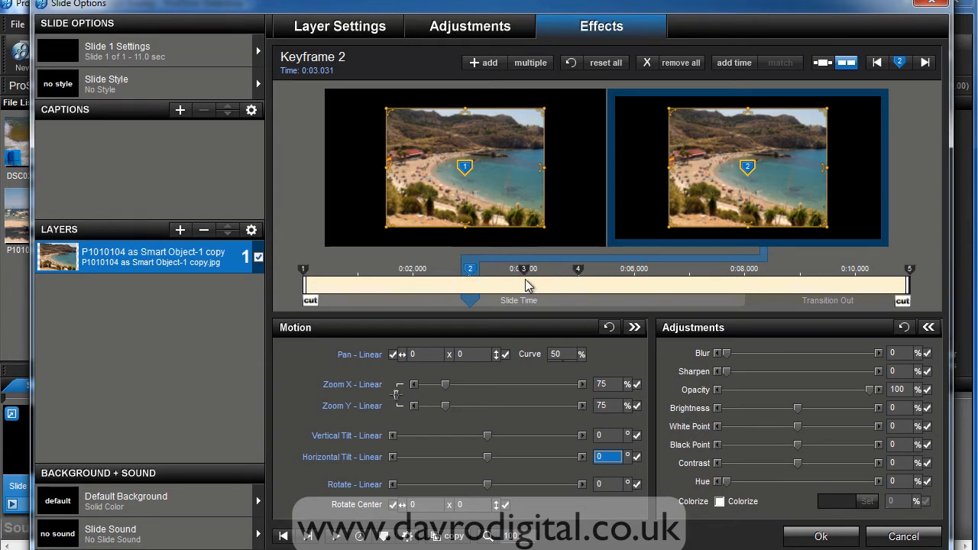
pyautogui.moveTo(523, 275)
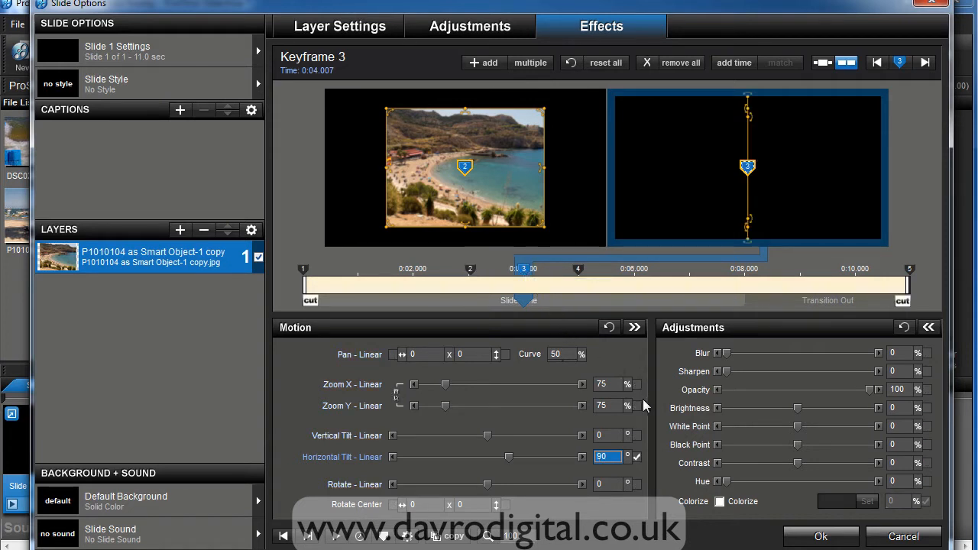
pyautogui.moveTo(639, 390)
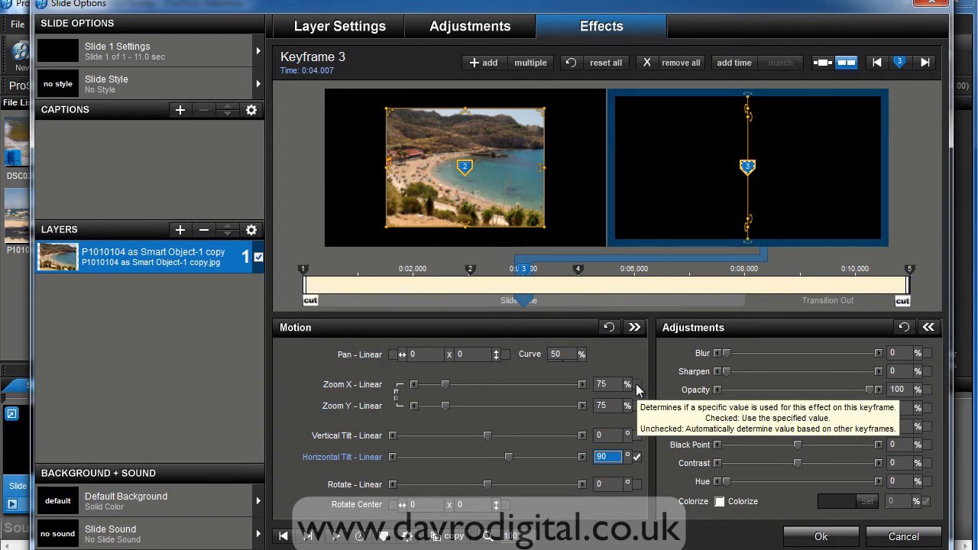
pyautogui.moveTo(645, 428)
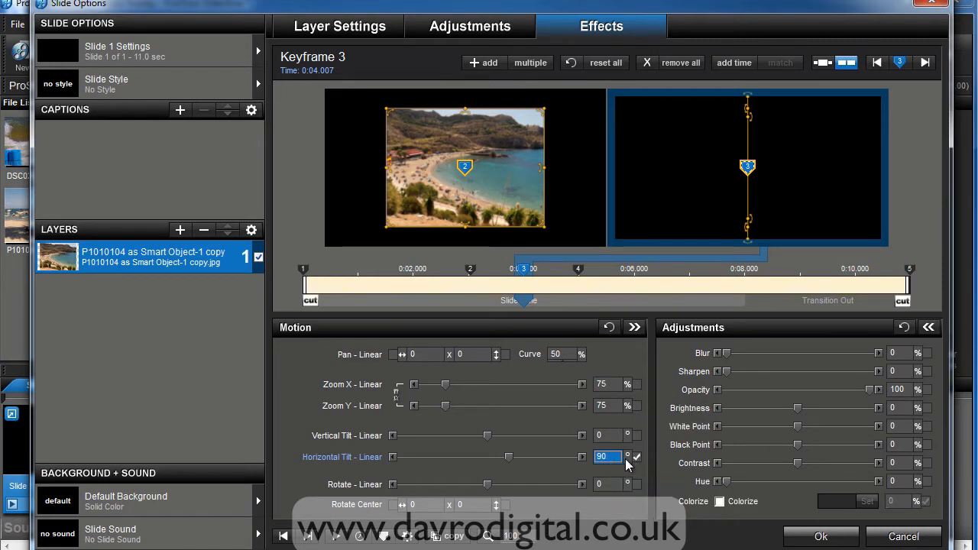
pyautogui.moveTo(638, 385)
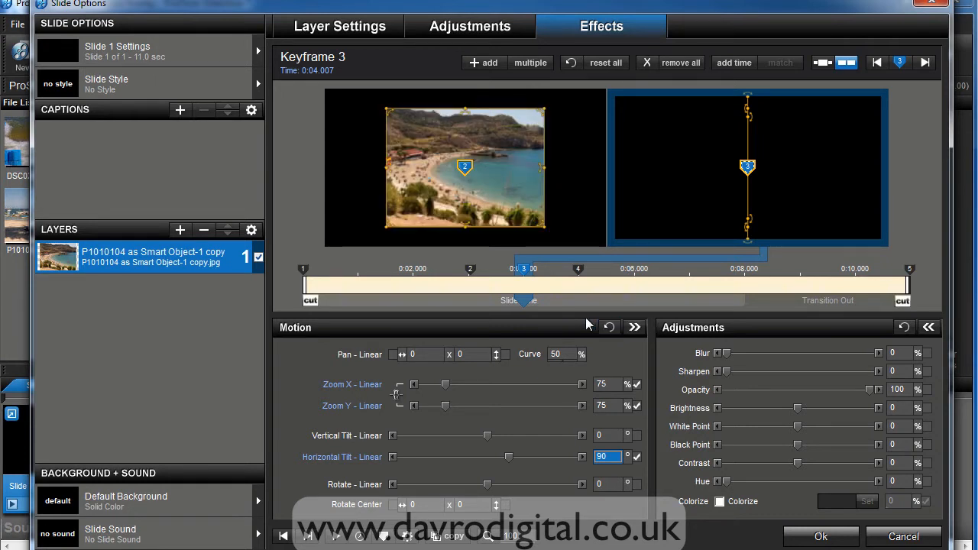
pyautogui.moveTo(471, 26)
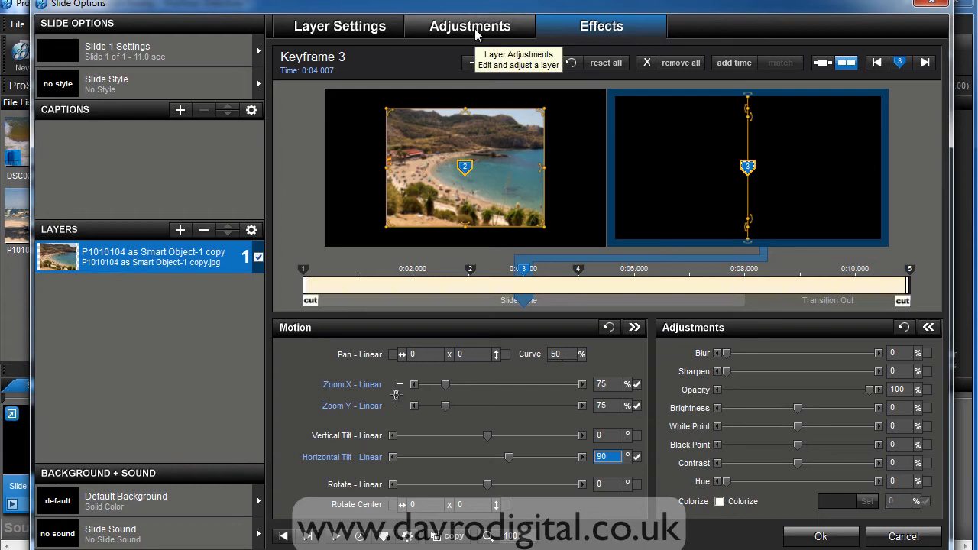
# Turn on a drop shadow for the beach photo in Adjustments and return to Effects
pyautogui.click(469, 24)
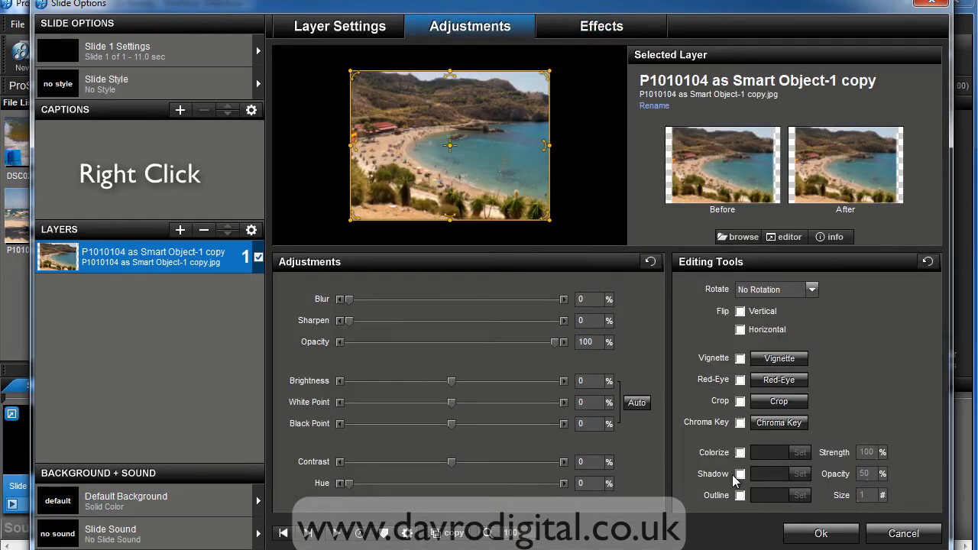
pyautogui.click(740, 473)
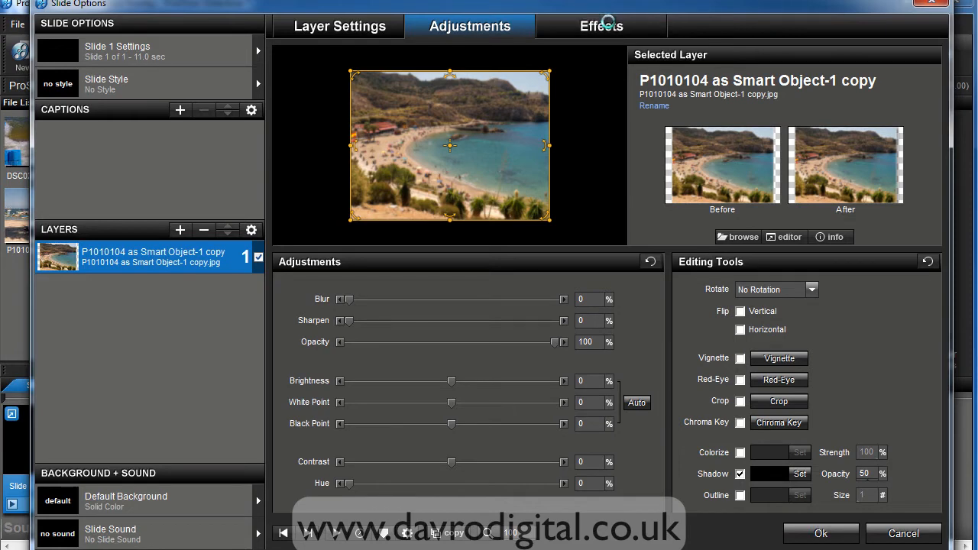
pyautogui.click(603, 26)
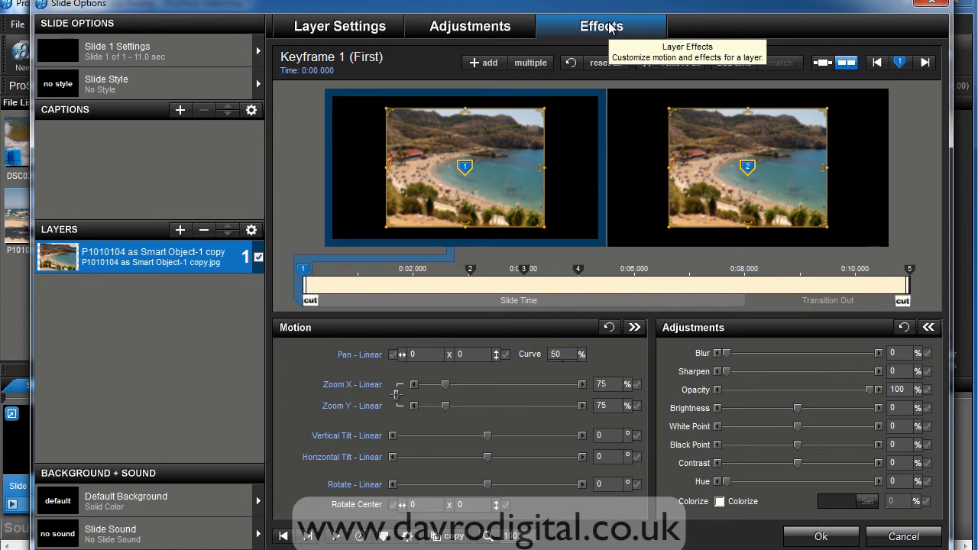
pyautogui.moveTo(572, 113)
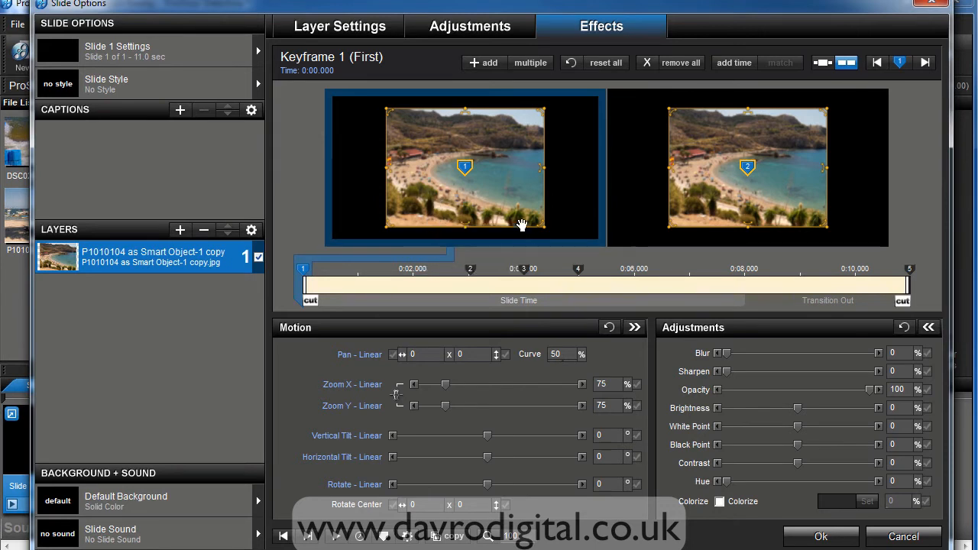
pyautogui.moveTo(501, 238)
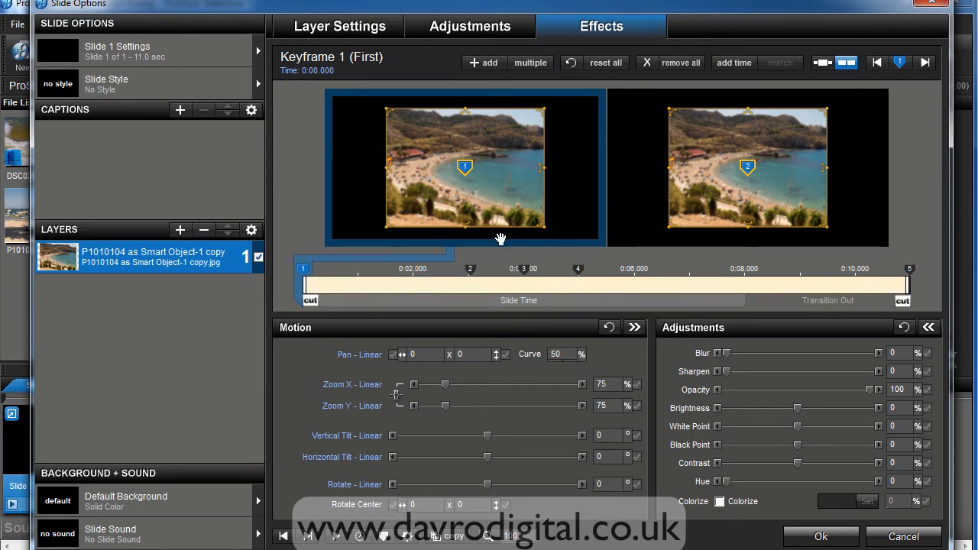
pyautogui.moveTo(206, 263)
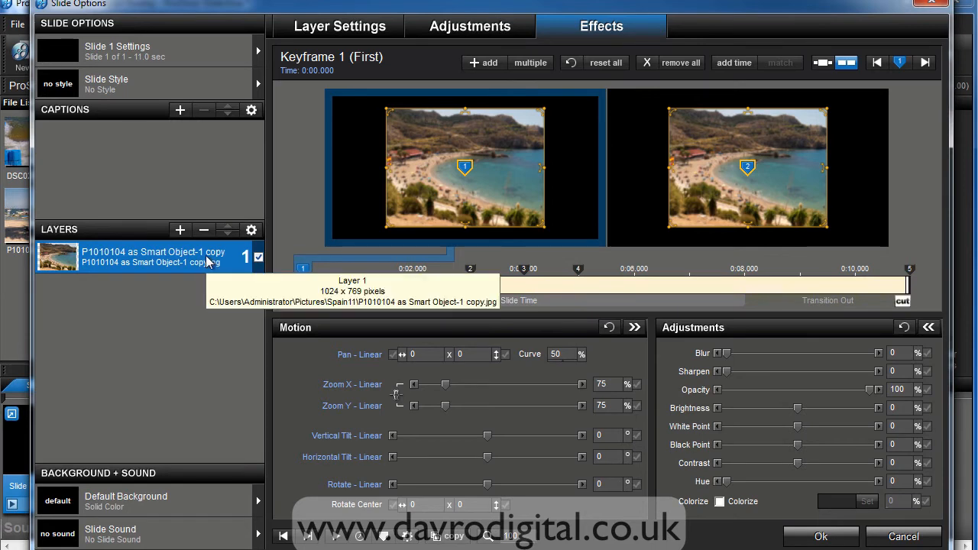
# Duplicate the beach photo layer so the slide has two identical photo layers
pyautogui.rightClick(153, 256)
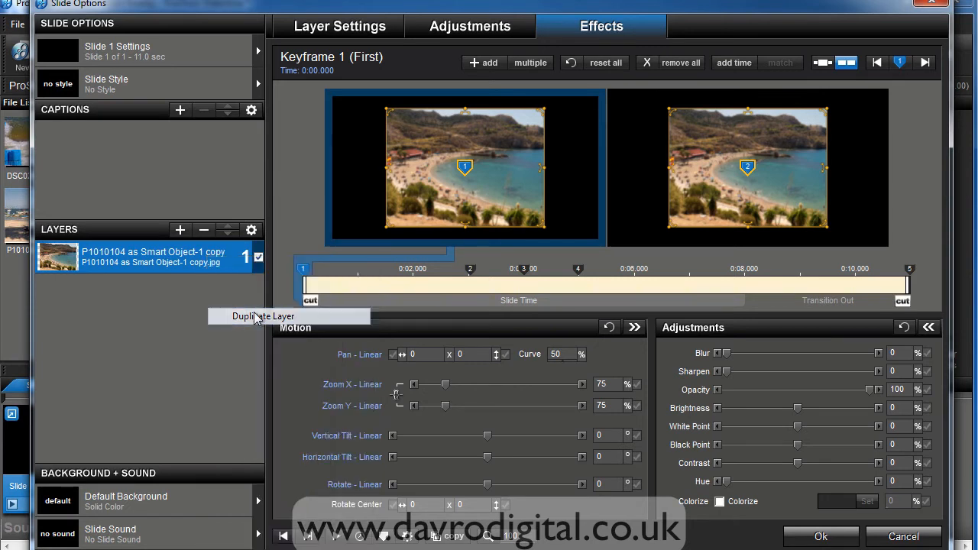
pyautogui.click(263, 314)
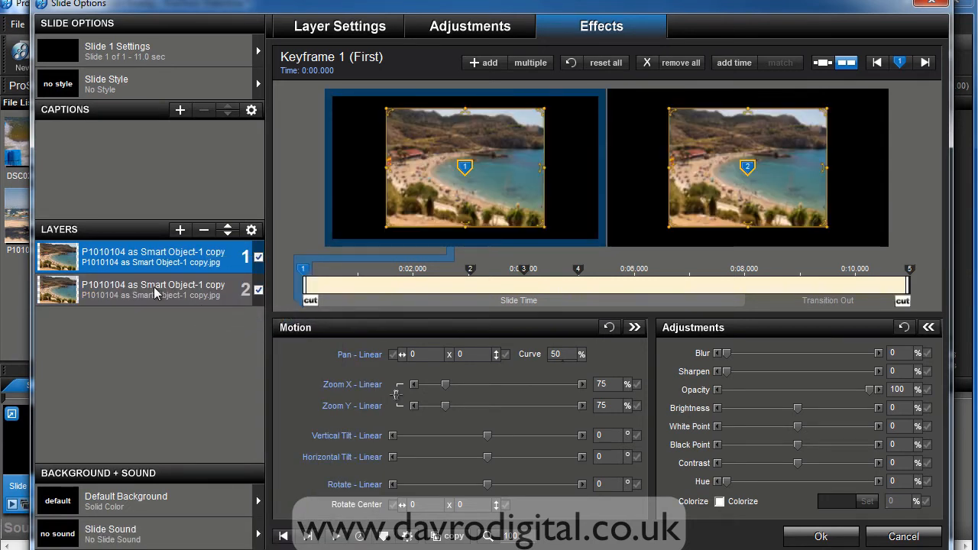
pyautogui.click(153, 256)
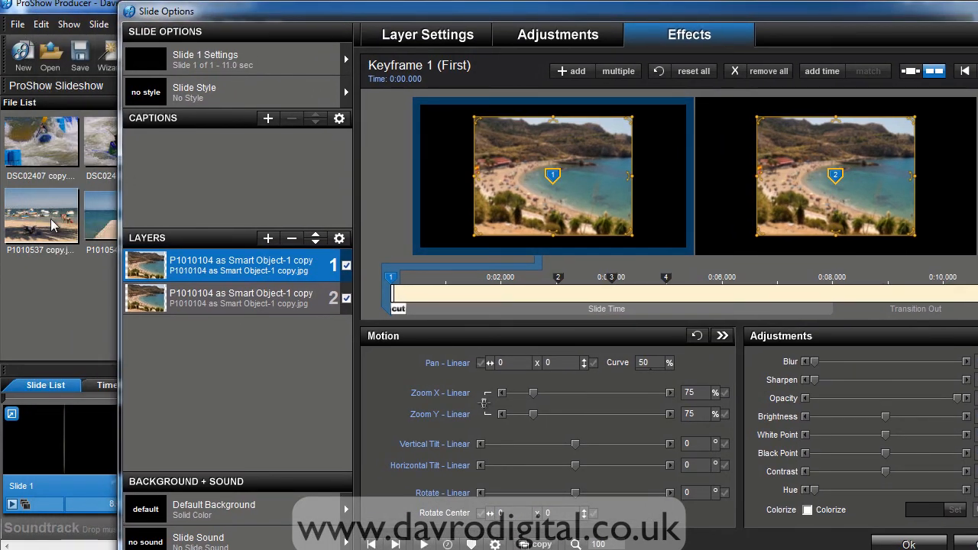
# Swap a second beach photo into layer 2 and scrub the timeline to preview the flip
pyautogui.click(39, 217)
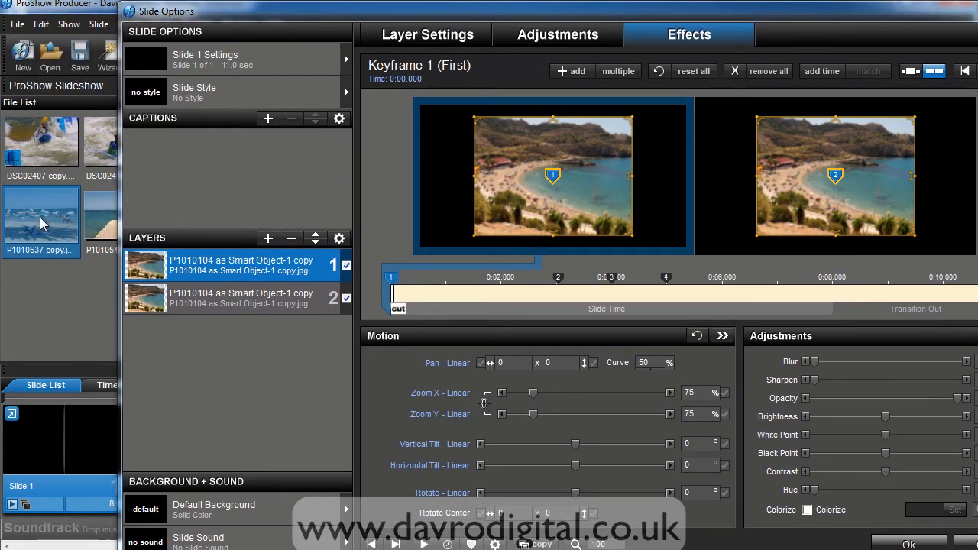
pyautogui.moveTo(70, 269)
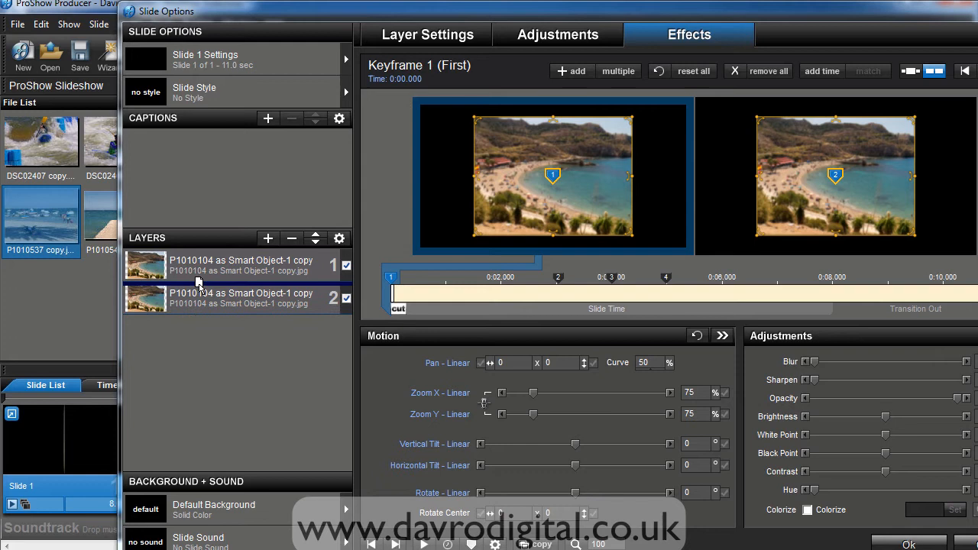
pyautogui.click(241, 298)
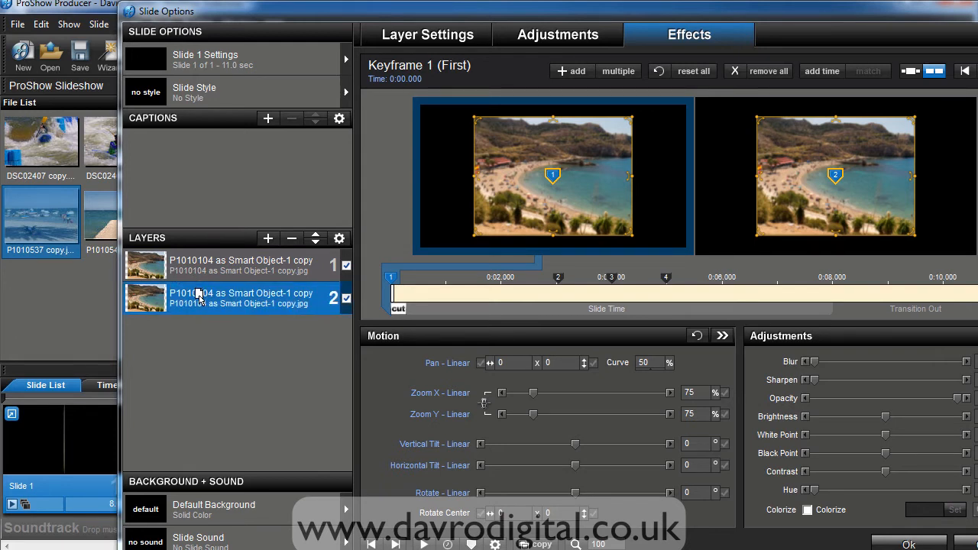
pyautogui.moveTo(202, 298)
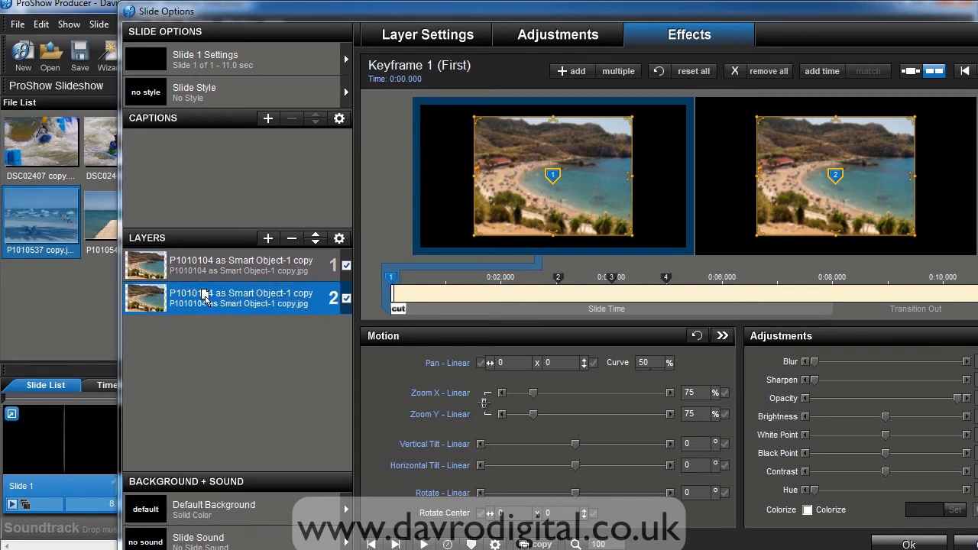
pyautogui.moveTo(232, 298)
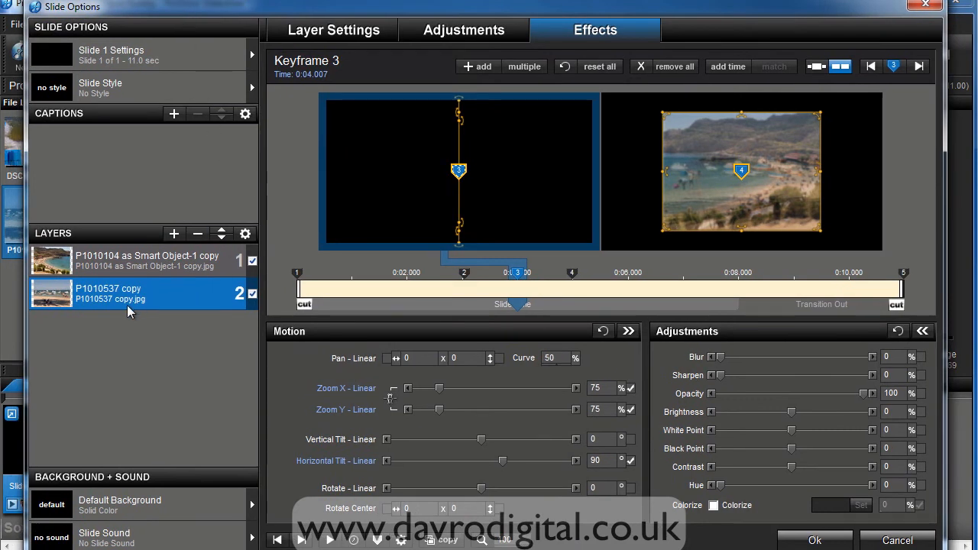
pyautogui.moveTo(357, 296)
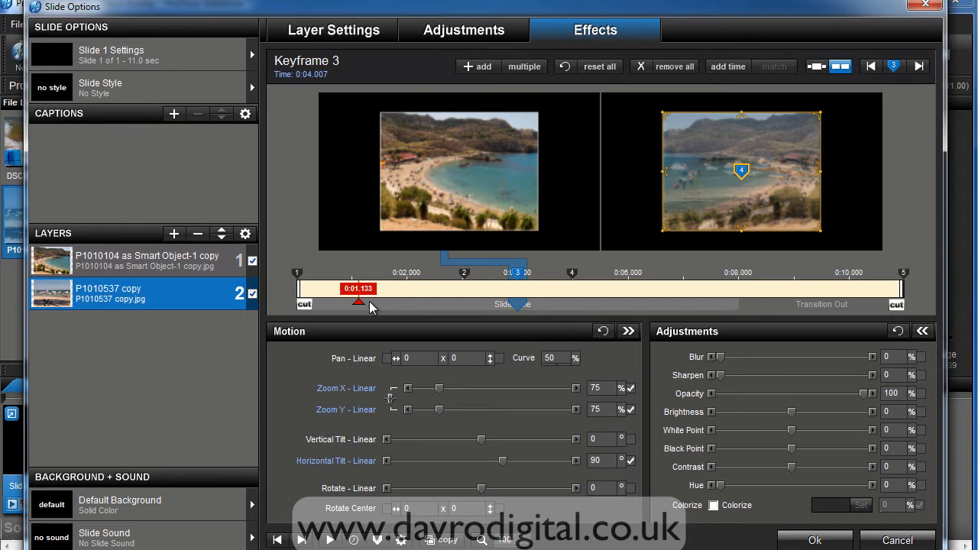
pyautogui.moveTo(358, 302); pyautogui.dragTo(502, 303)
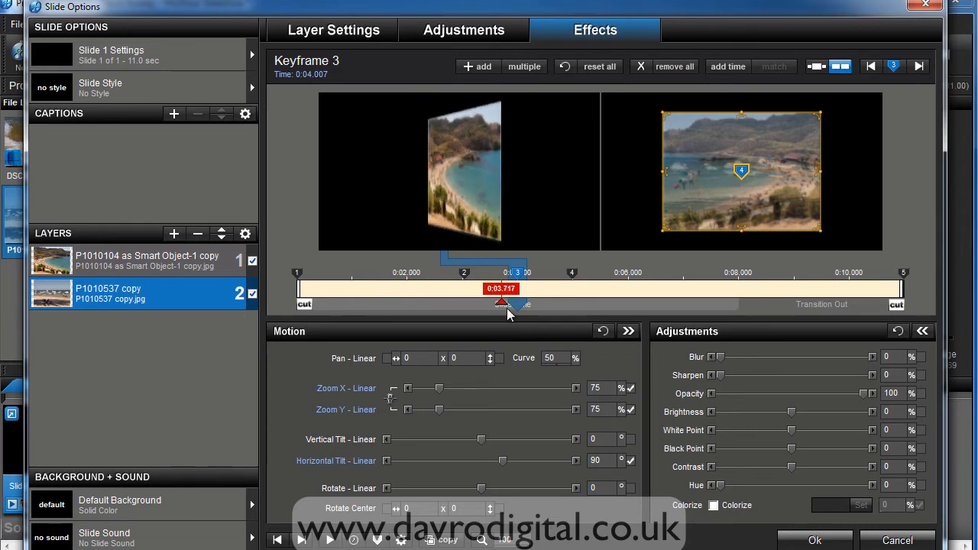
pyautogui.moveTo(501, 304); pyautogui.dragTo(557, 305)
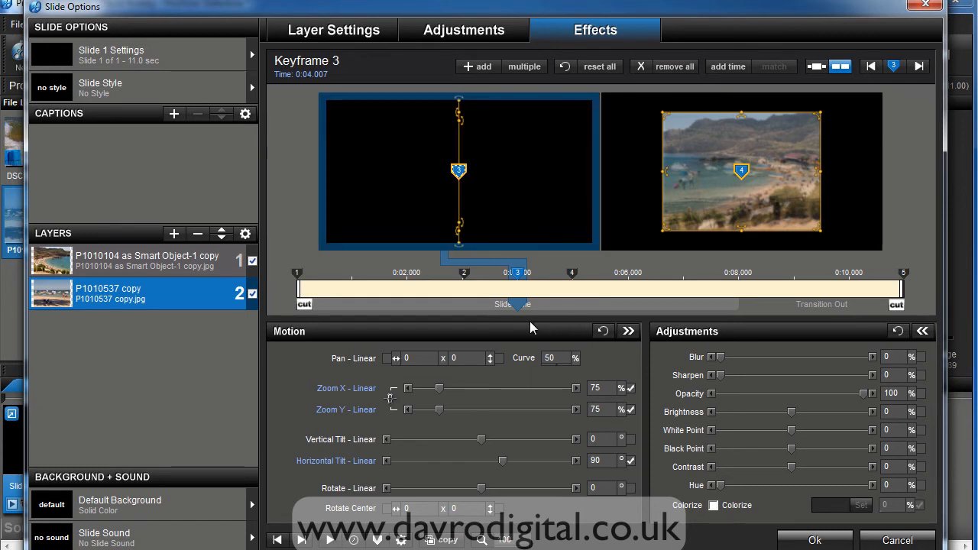
pyautogui.moveTo(176, 263)
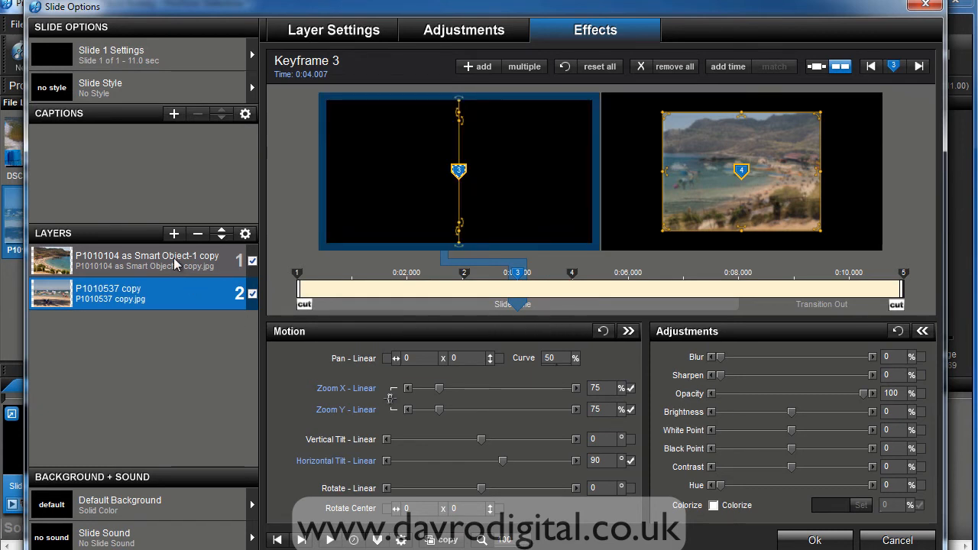
# Delete keyframes 5 and 4 of the first beach photo so it ends edge-on at keyframe 3
pyautogui.click(137, 260)
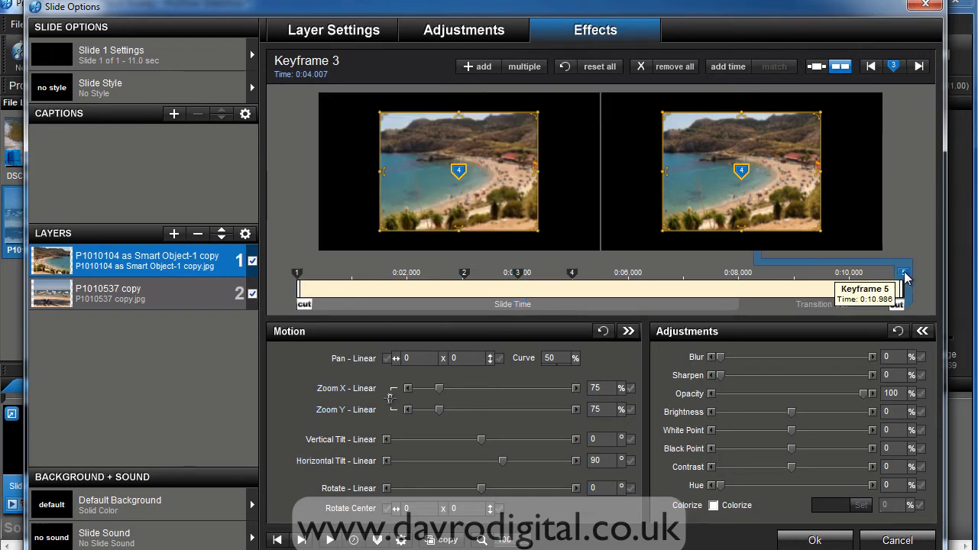
pyautogui.rightClick(902, 276)
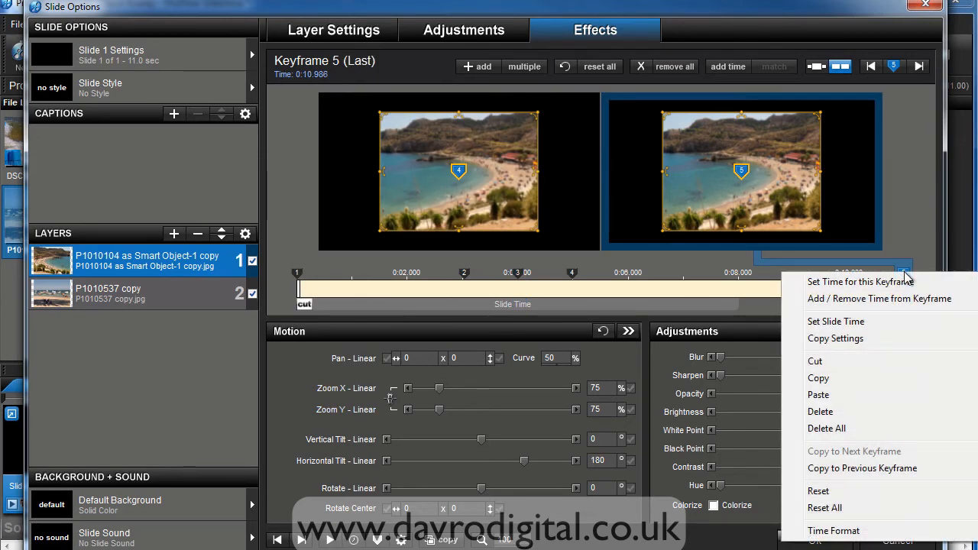
pyautogui.moveTo(819, 412)
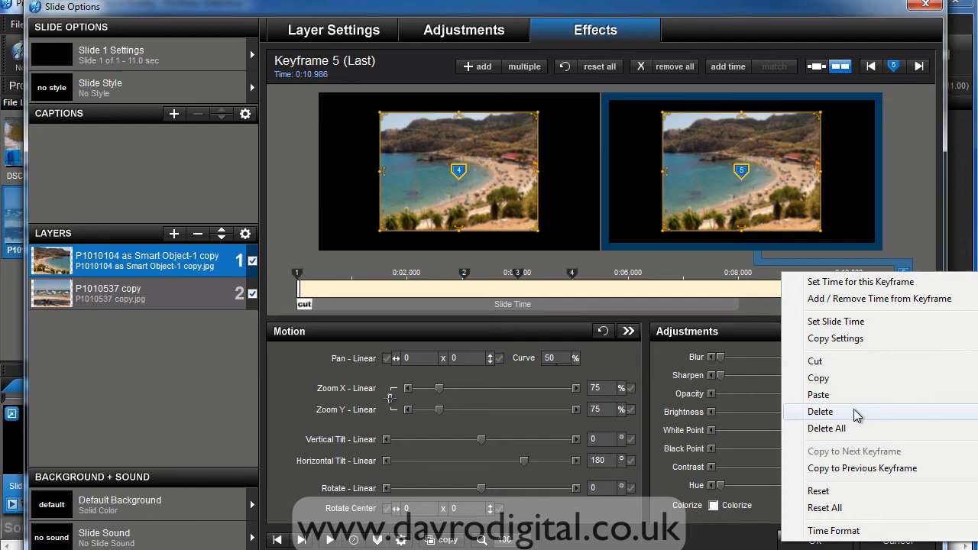
pyautogui.click(820, 411)
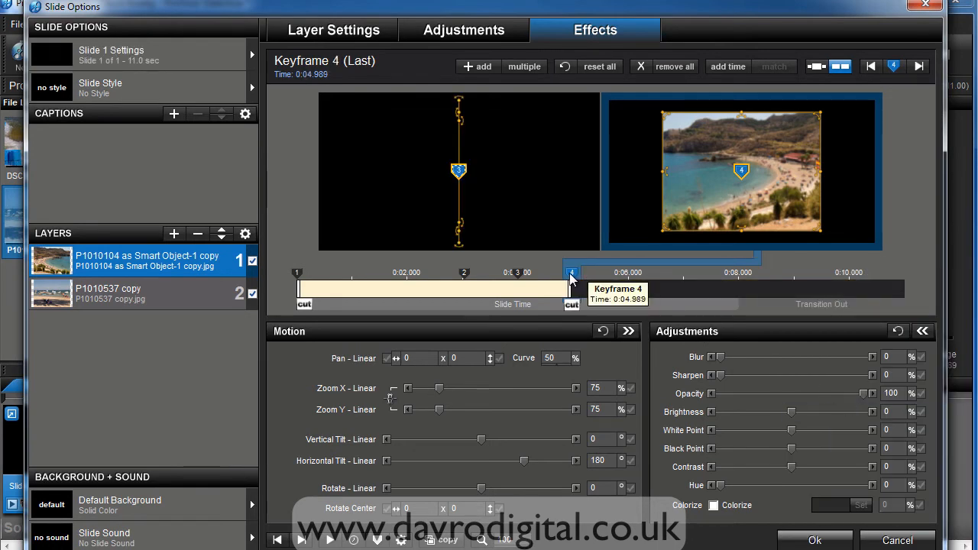
pyautogui.rightClick(572, 289)
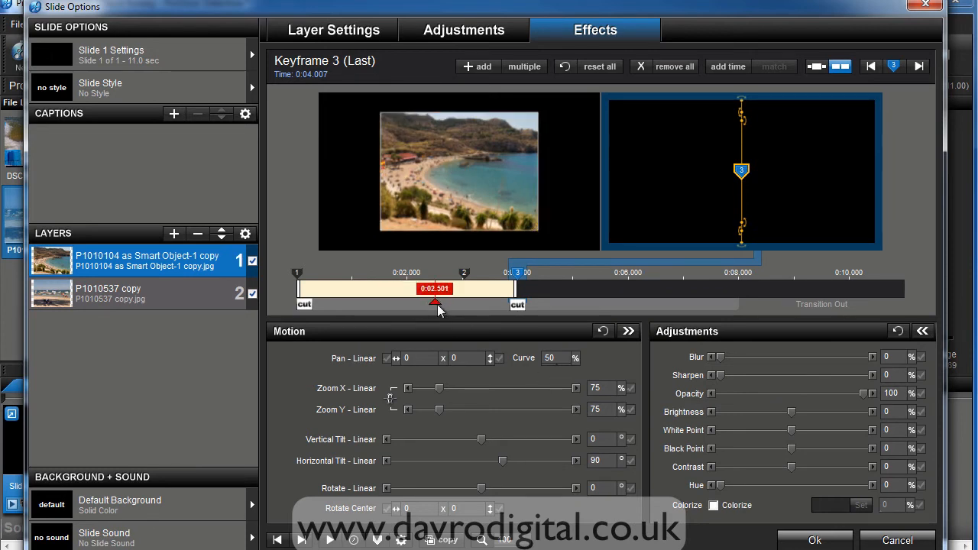
# Scrub through the first photo's turn, then preview the slide from the start
pyautogui.moveTo(436, 304); pyautogui.dragTo(471, 305)
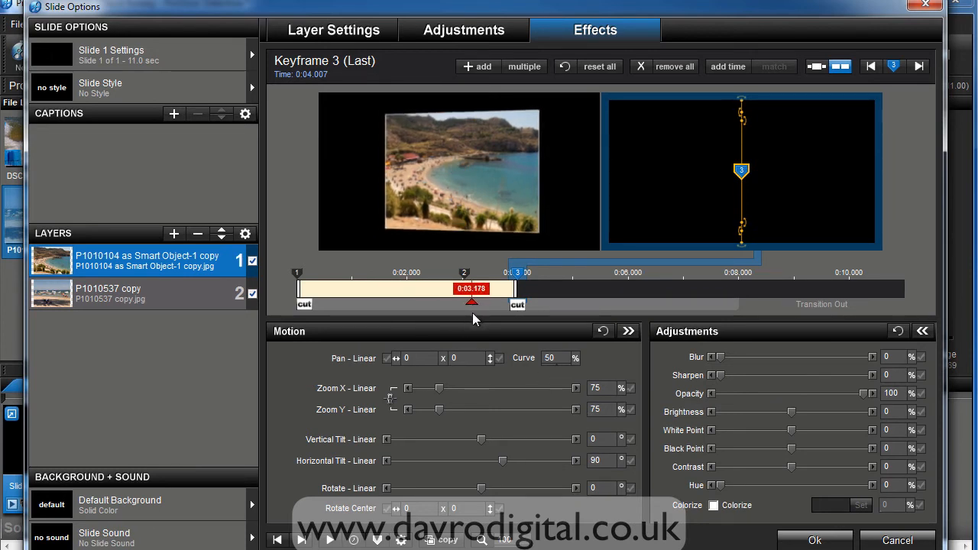
pyautogui.moveTo(471, 287); pyautogui.dragTo(457, 288)
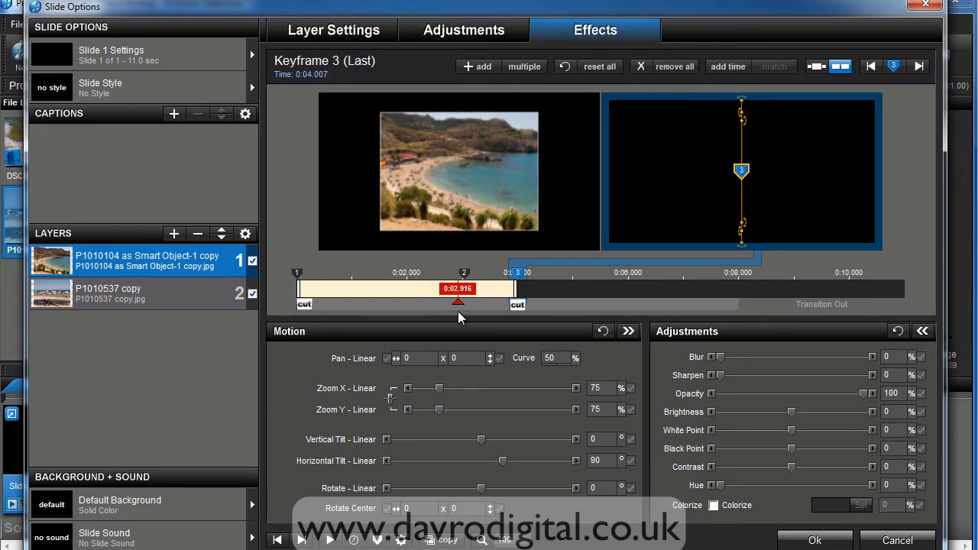
pyautogui.moveTo(457, 302); pyautogui.dragTo(501, 303)
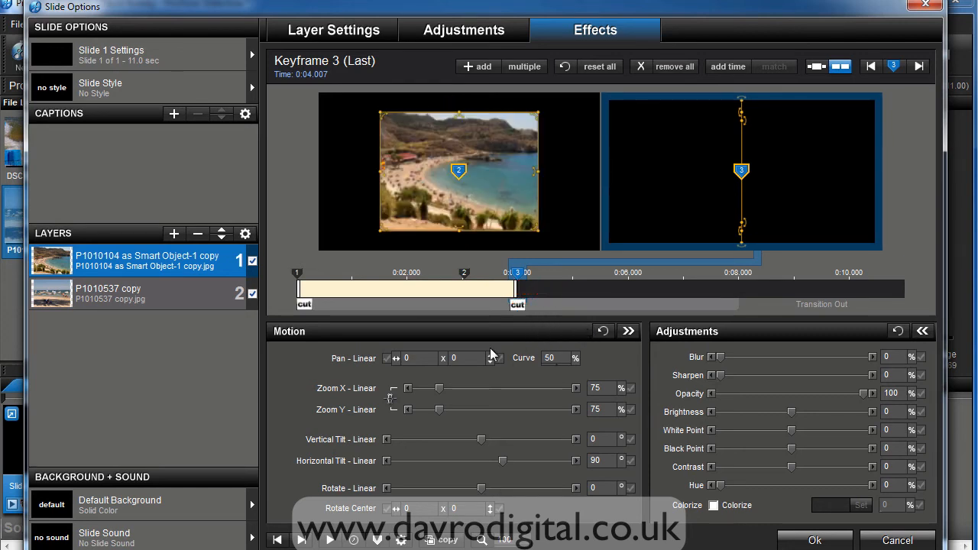
pyautogui.click(331, 541)
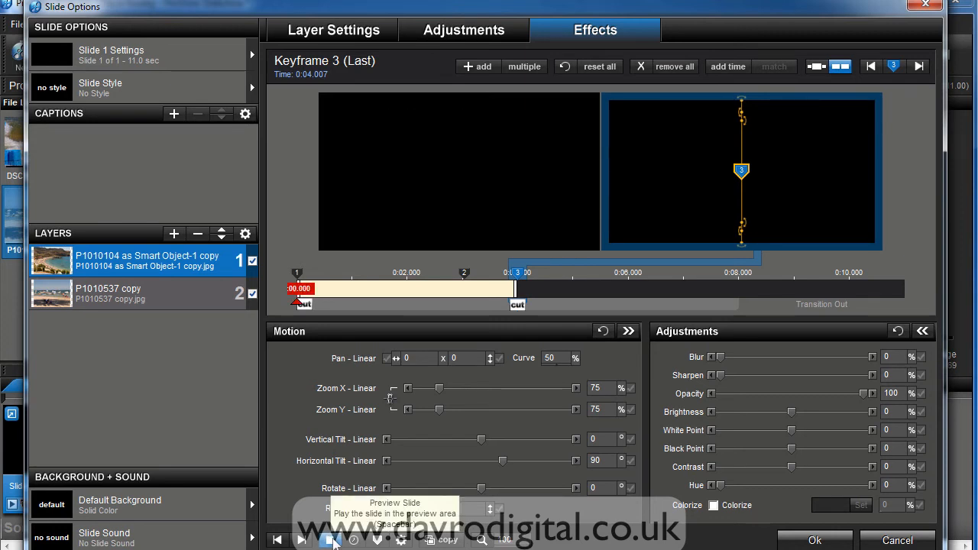
pyautogui.click(333, 540)
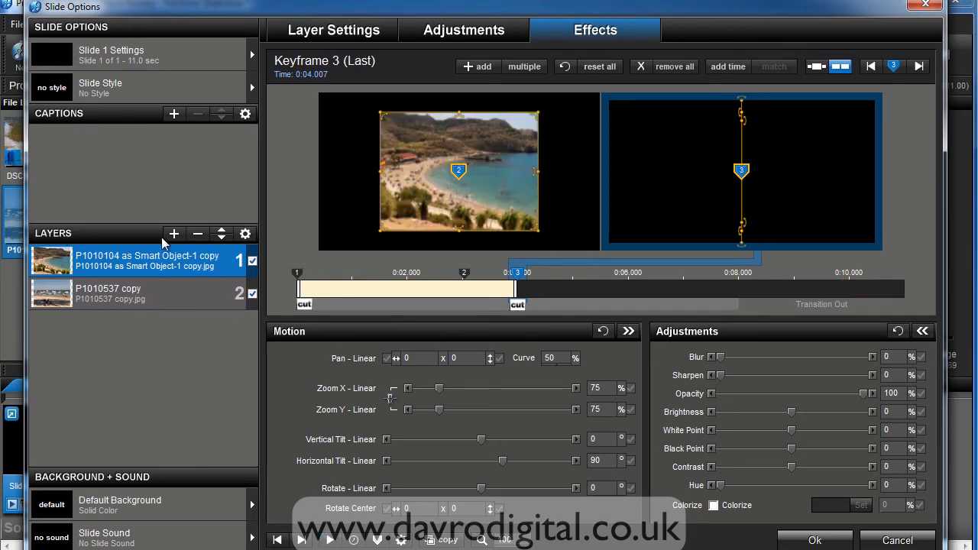
# Add the jetty photo P1010541 copy as a layer and move it below both beach photos
pyautogui.click(175, 234)
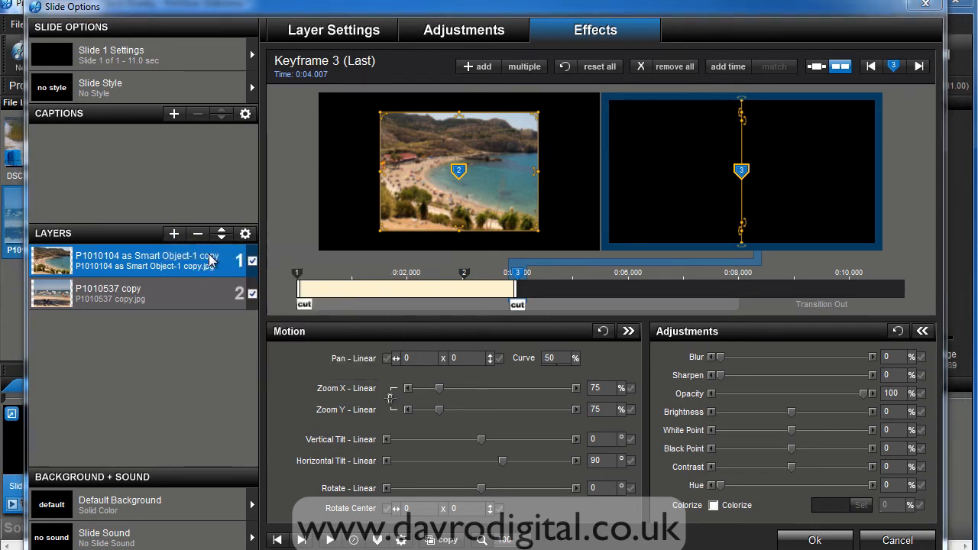
pyautogui.doubleClick(52, 260)
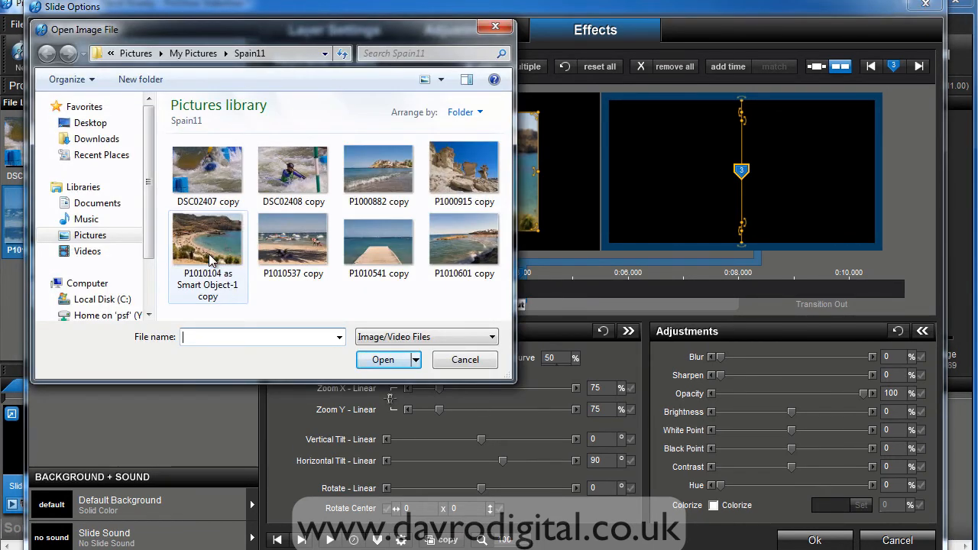
pyautogui.click(379, 241)
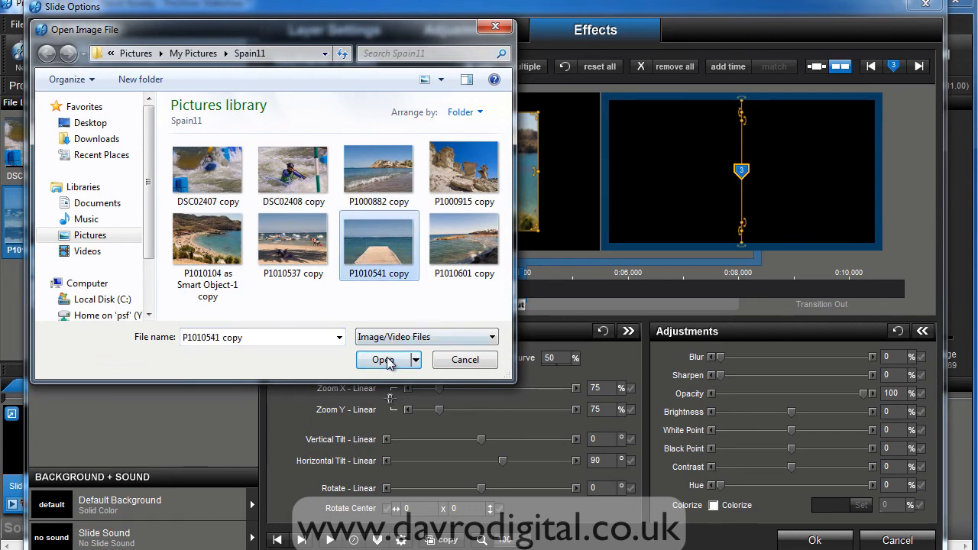
pyautogui.click(382, 361)
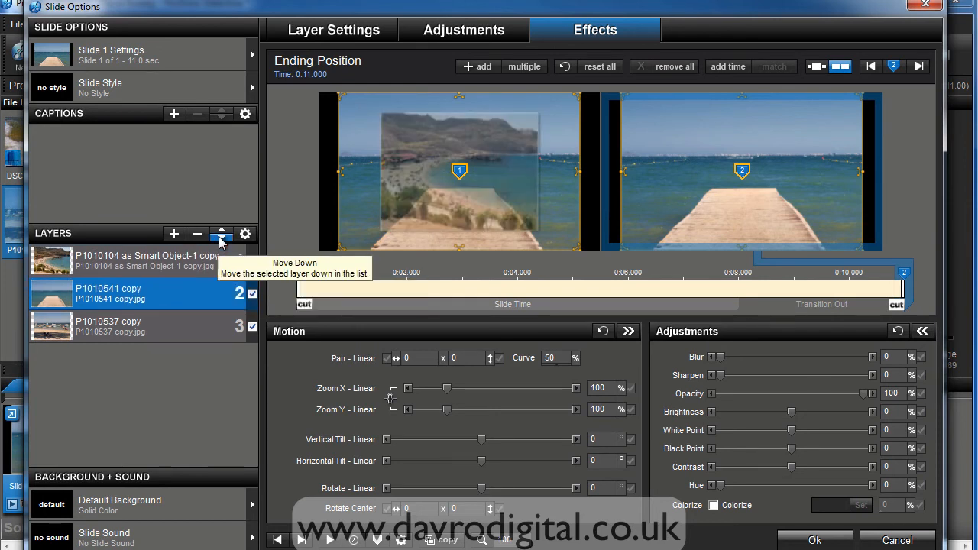
pyautogui.click(220, 234)
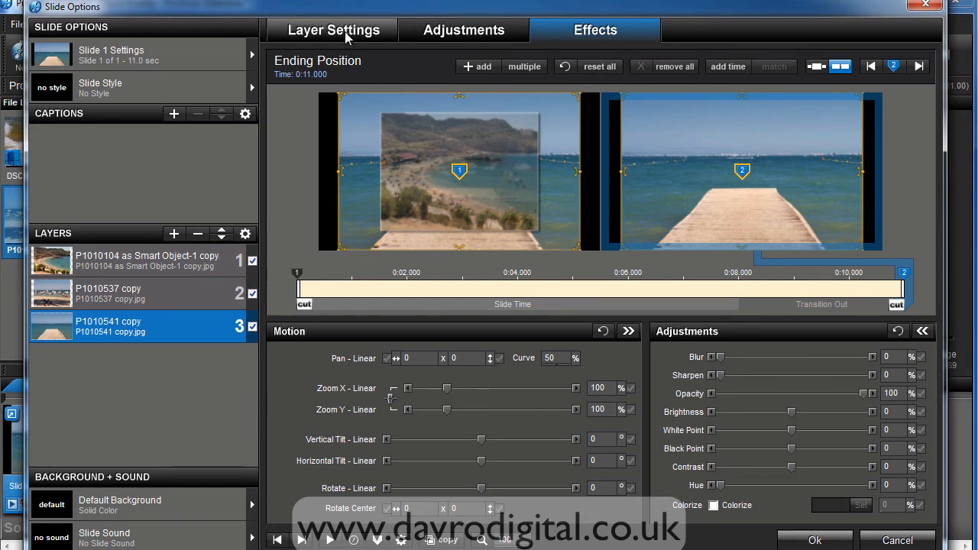
# Set the jetty layer's scaling to Fill frame in Layer Settings
pyautogui.click(333, 31)
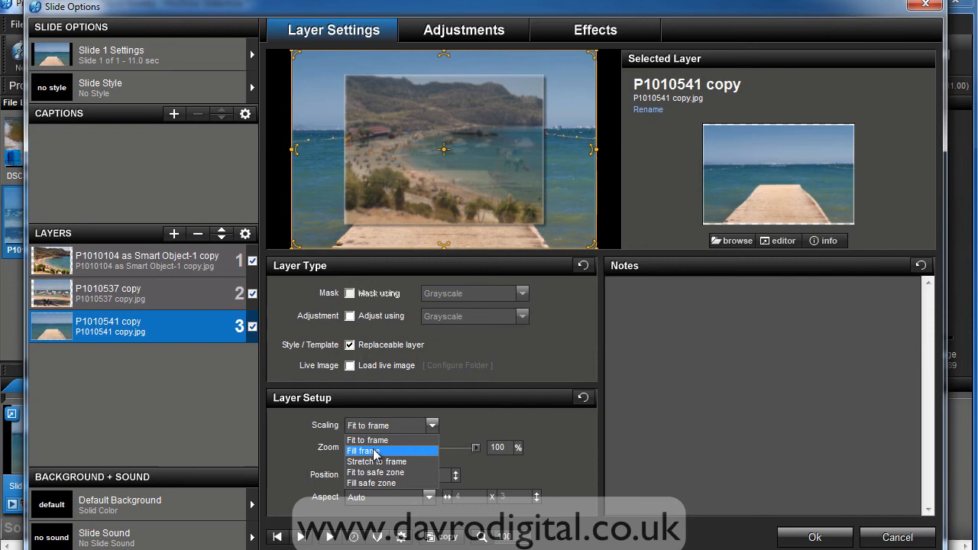
pyautogui.click(367, 451)
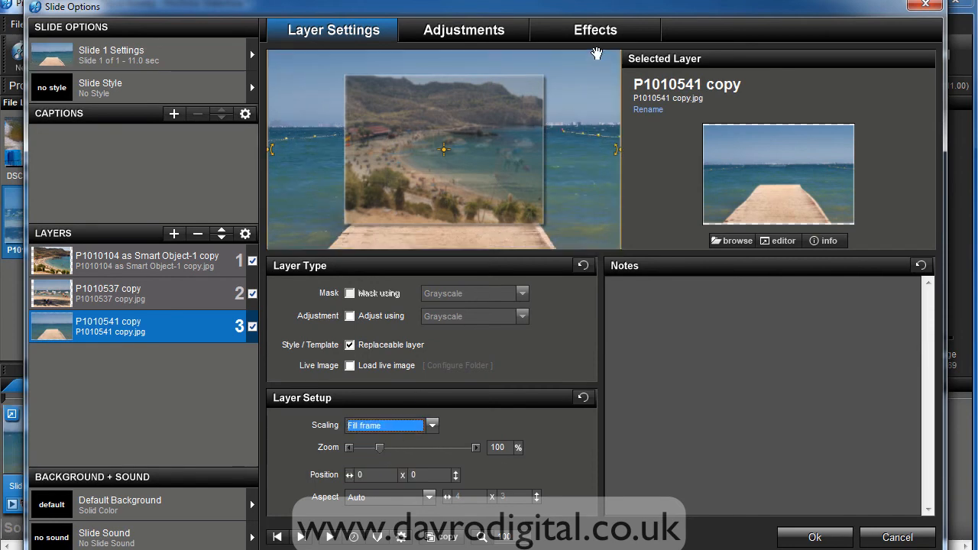
pyautogui.click(596, 31)
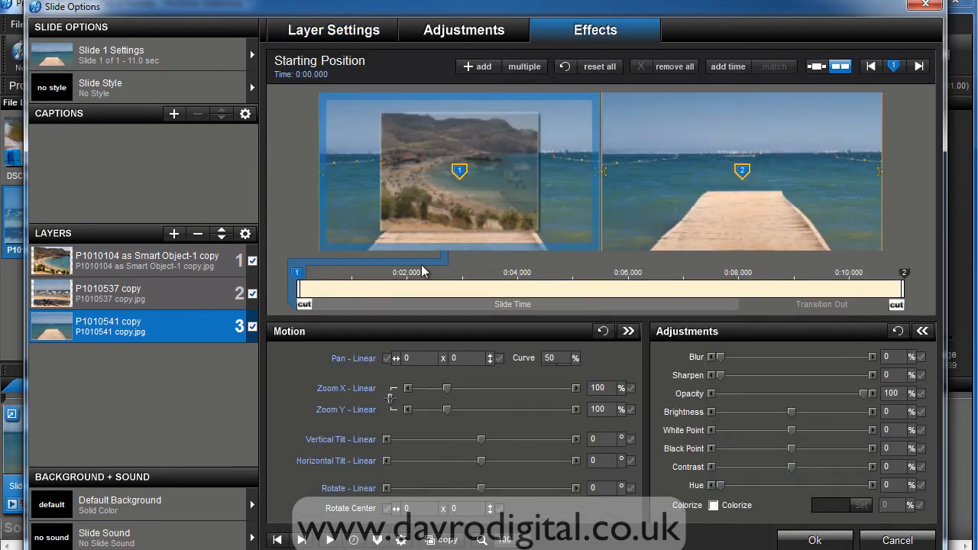
pyautogui.moveTo(720, 358)
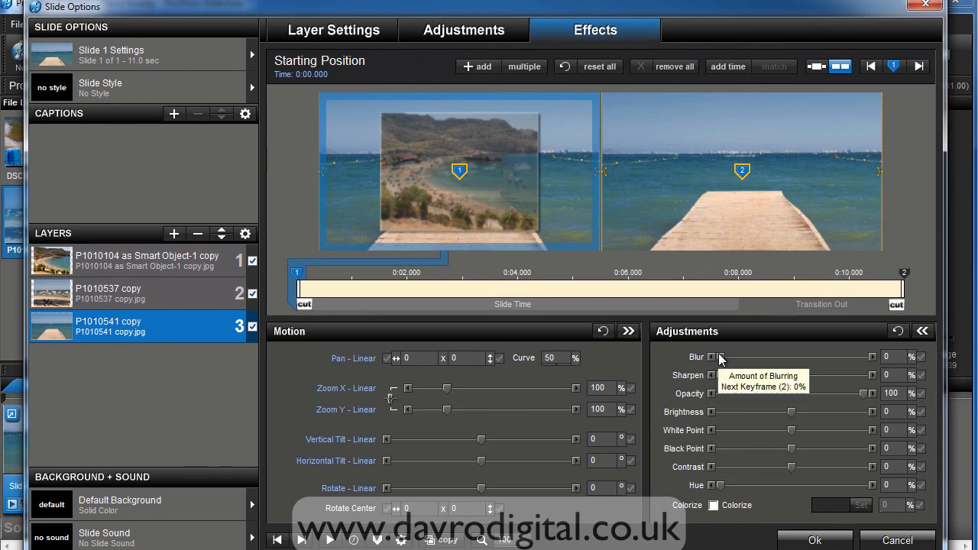
# Set the jetty background's blur to 10 at the starting position and check the ending keyframe
pyautogui.moveTo(718, 358); pyautogui.dragTo(729, 357)
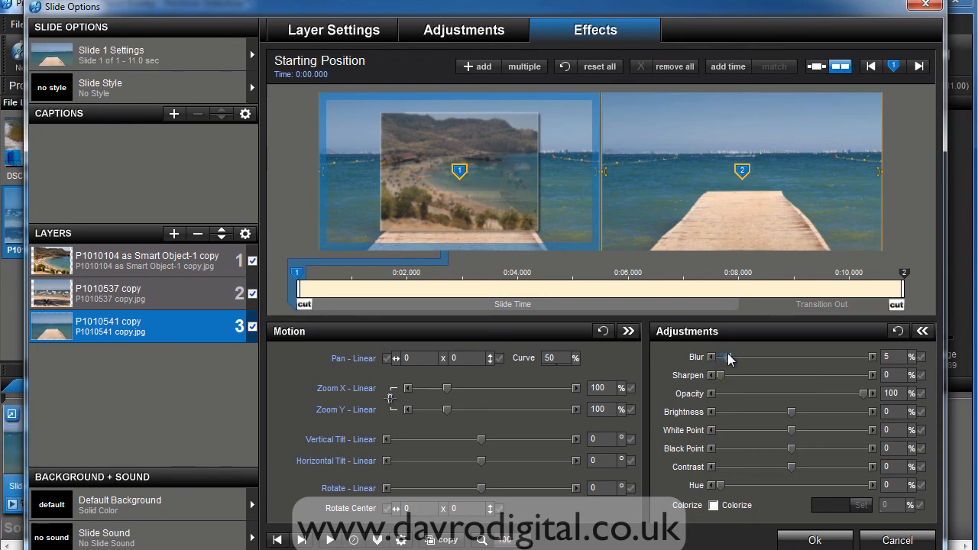
pyautogui.moveTo(726, 357); pyautogui.dragTo(733, 358)
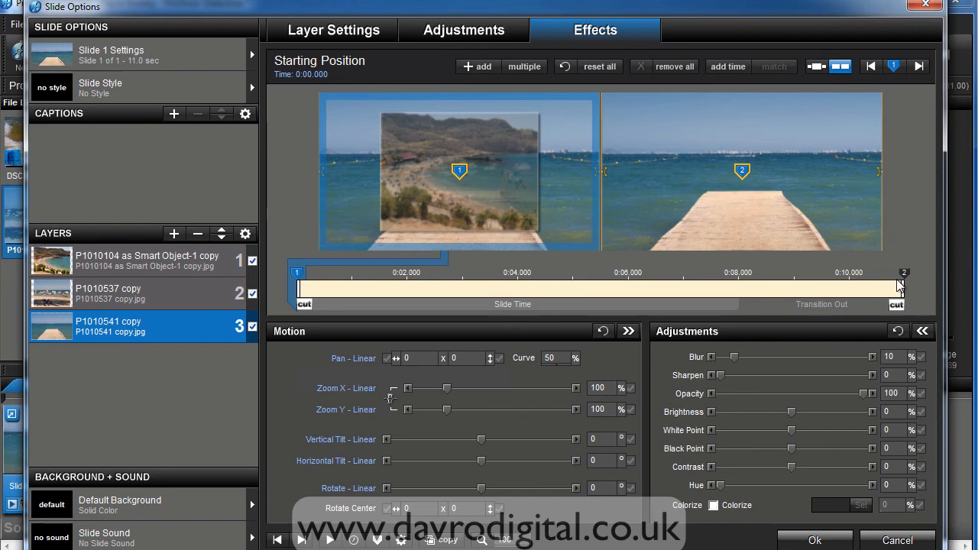
pyautogui.moveTo(905, 278)
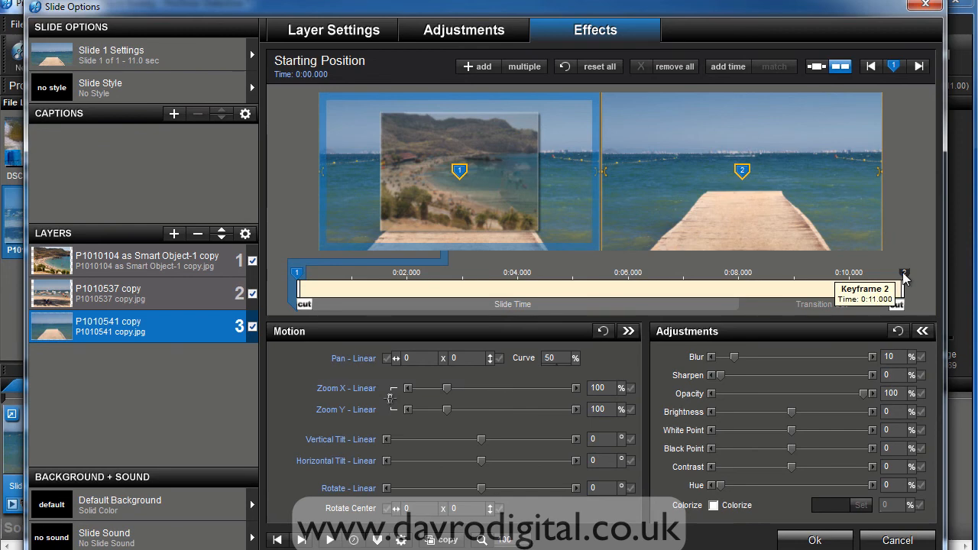
pyautogui.rightClick(904, 274)
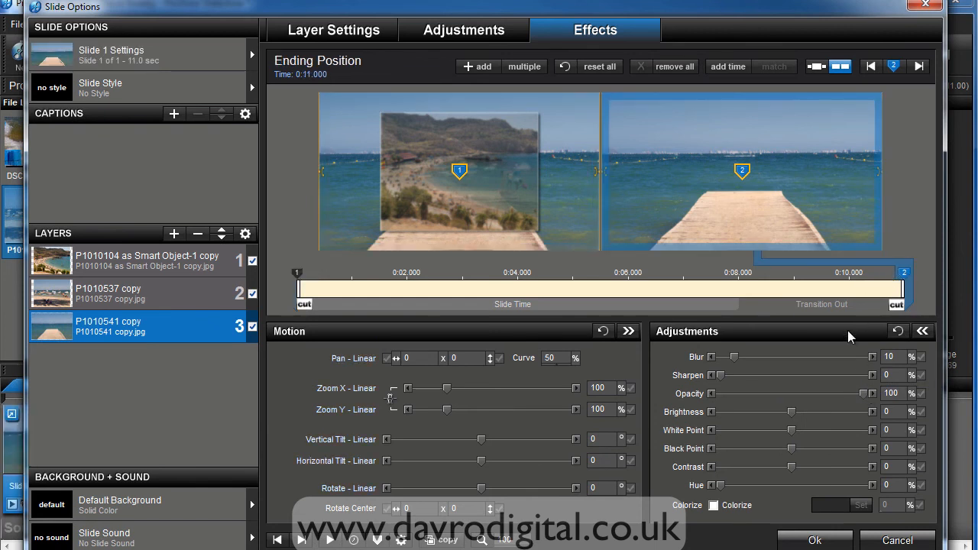
pyautogui.moveTo(741, 359)
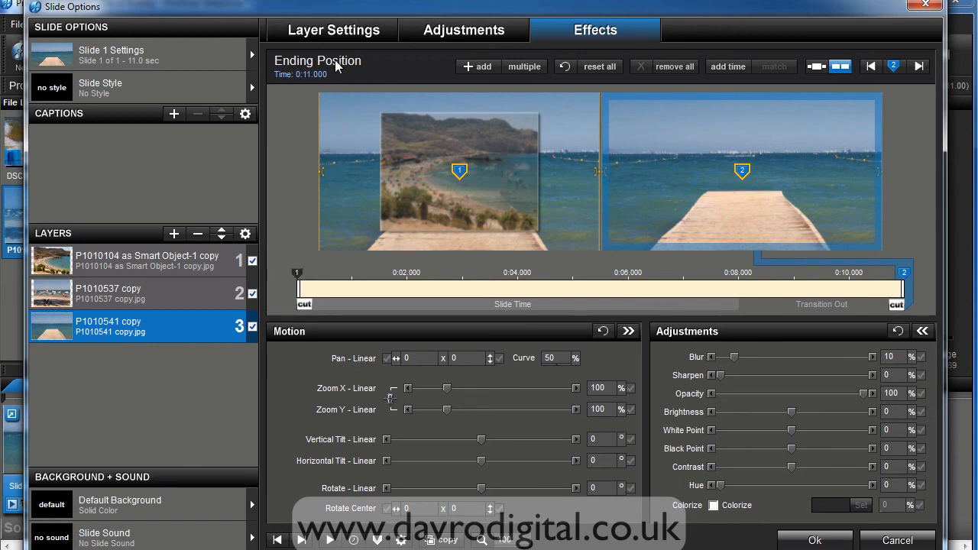
pyautogui.moveTo(539, 168)
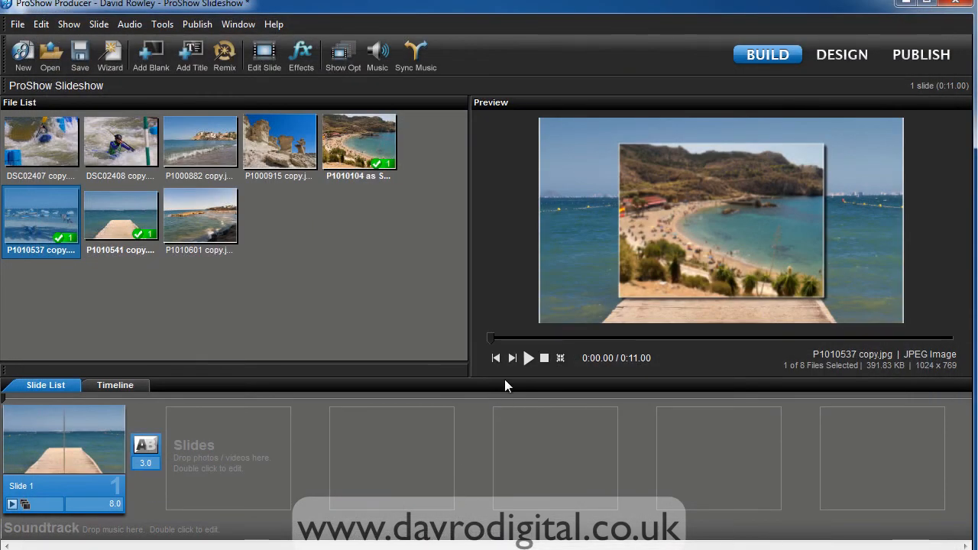
# Play the finished slide showing the beach photo over the blurred jetty
pyautogui.click(528, 357)
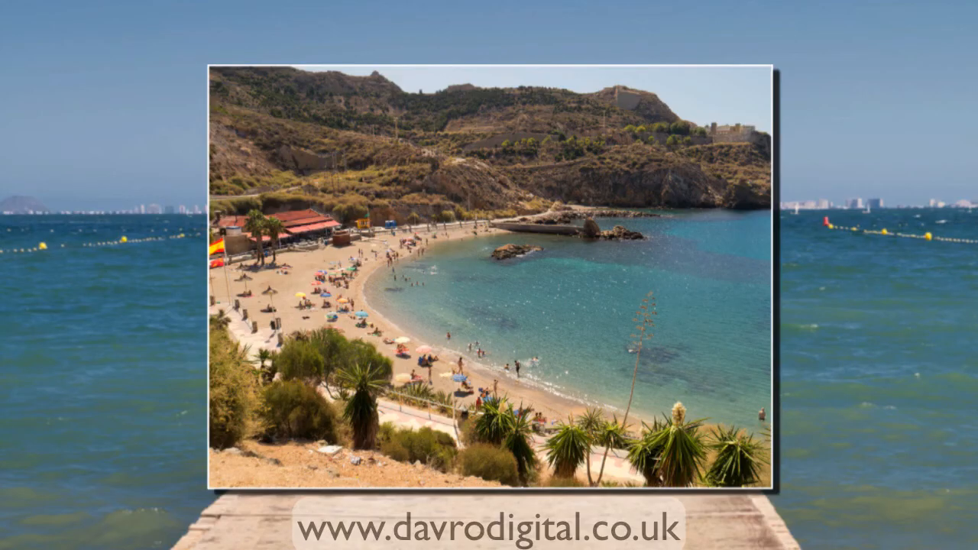